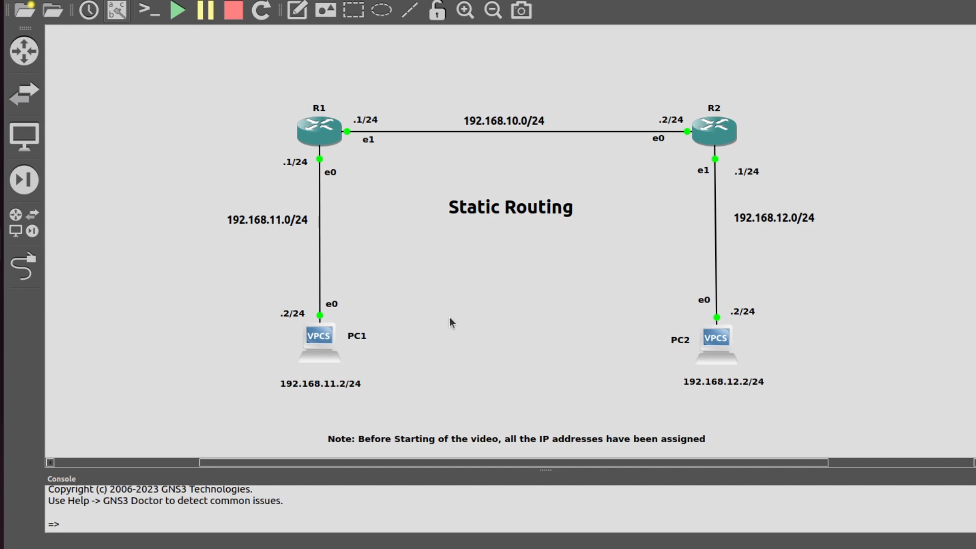
mouse_move(434, 348)
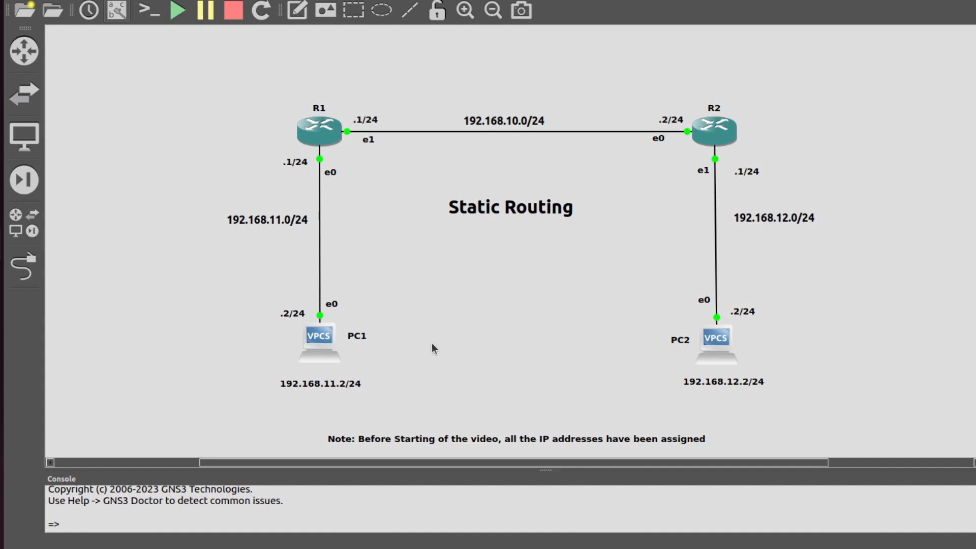
mouse_move(372, 451)
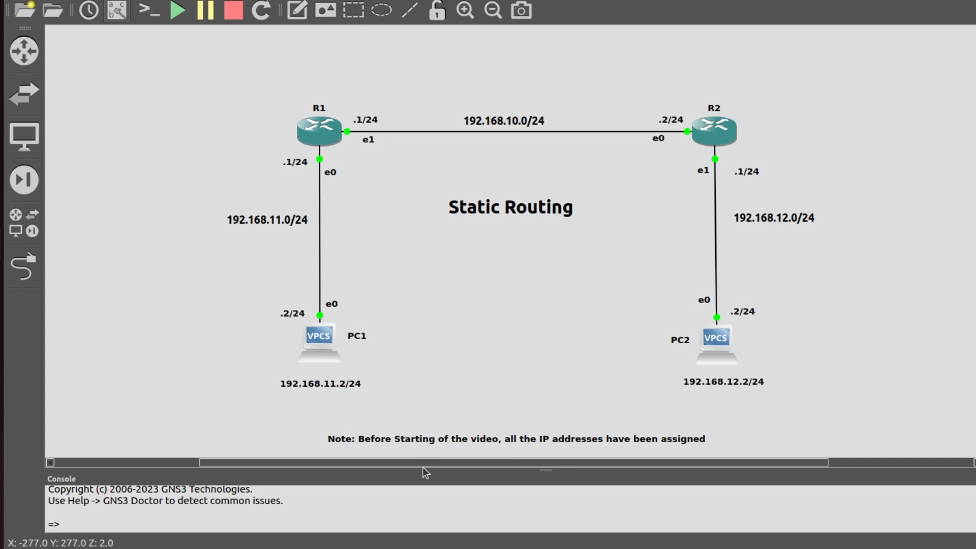
mouse_move(530, 452)
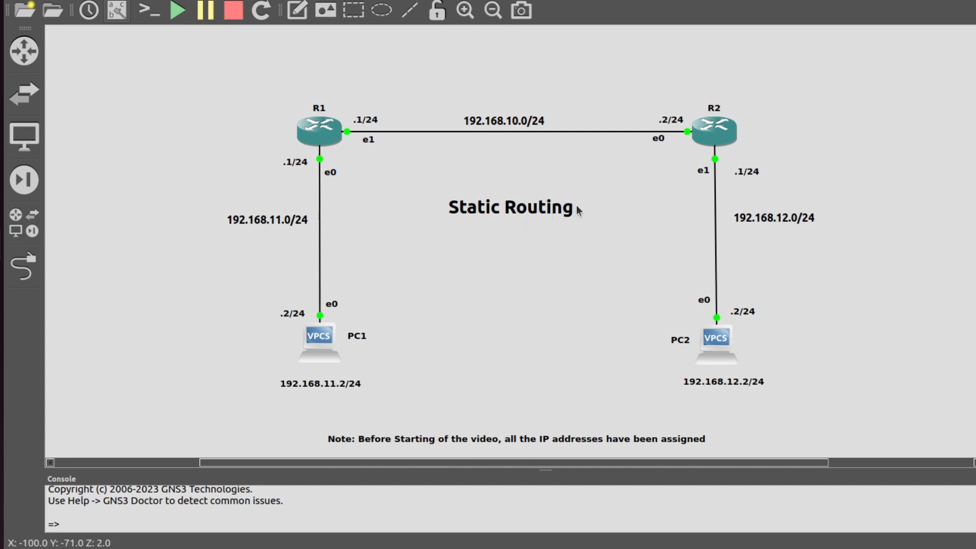
mouse_move(247, 191)
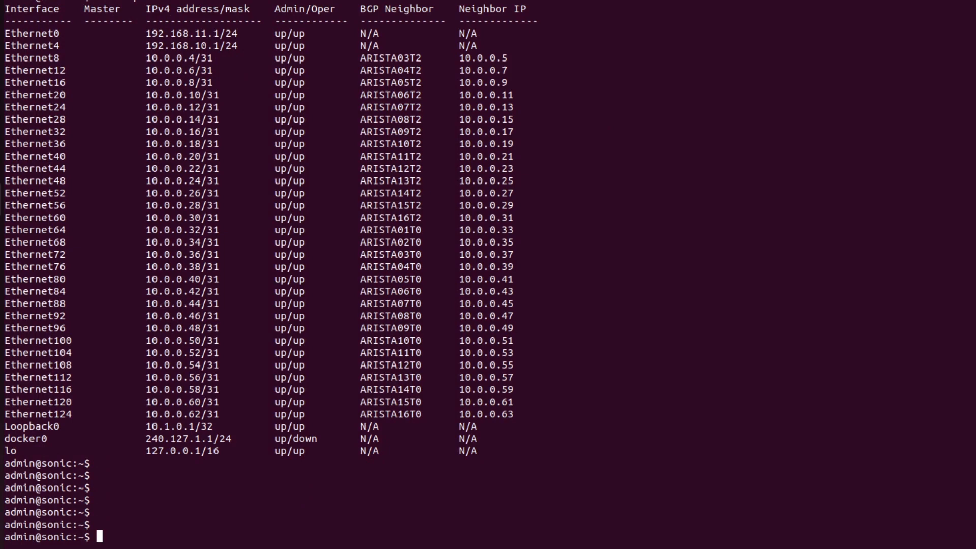
- On R1, run 'show ip interfaces' to list interface addresses and up/down status
type("show")
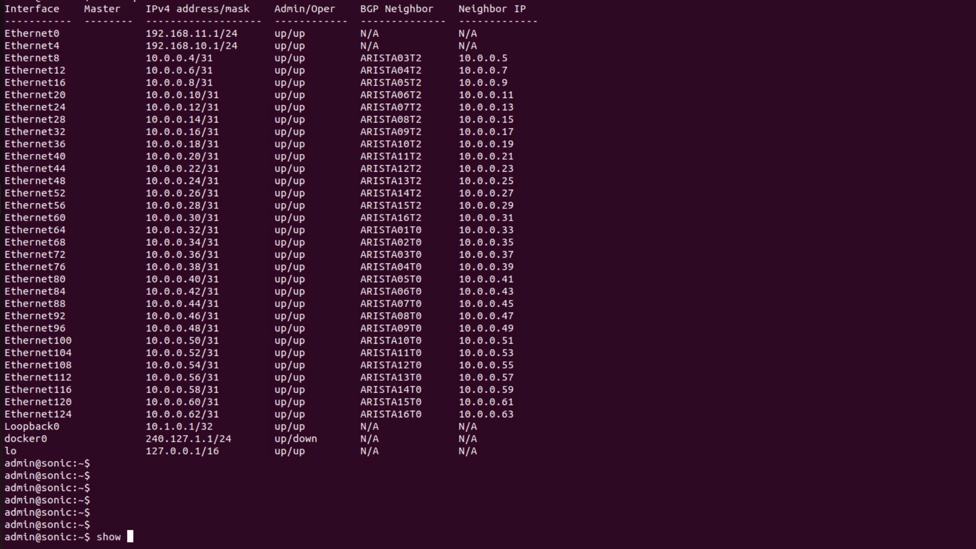
type("ip interfac")
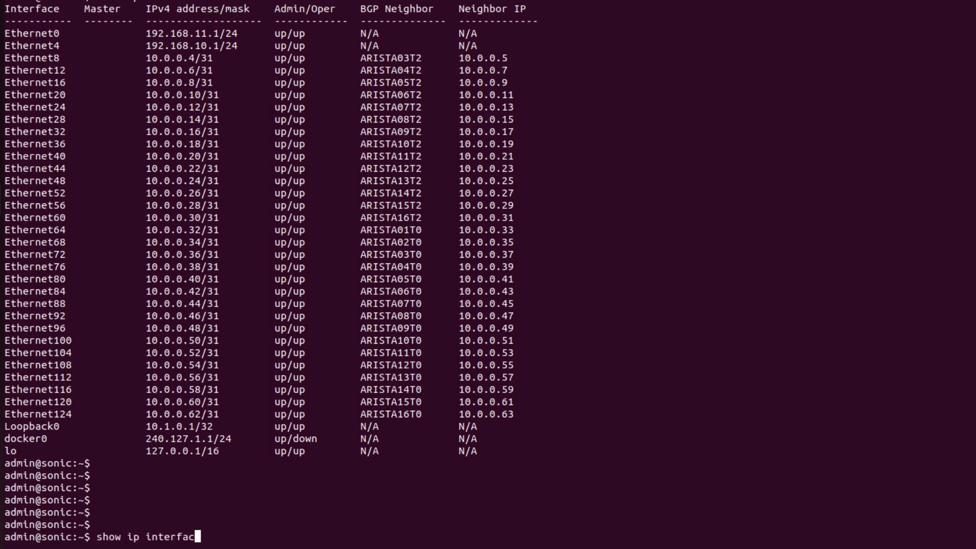
type("es")
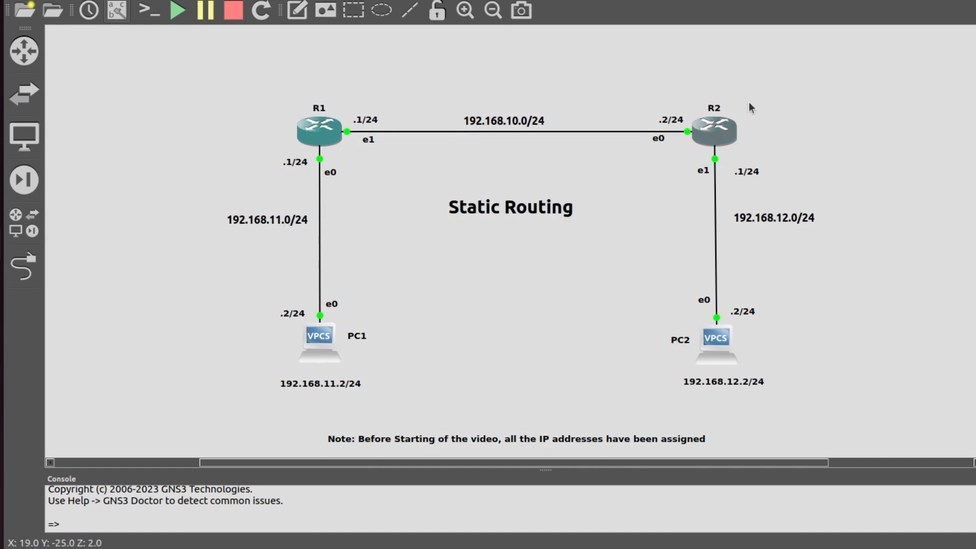
mouse_move(796, 212)
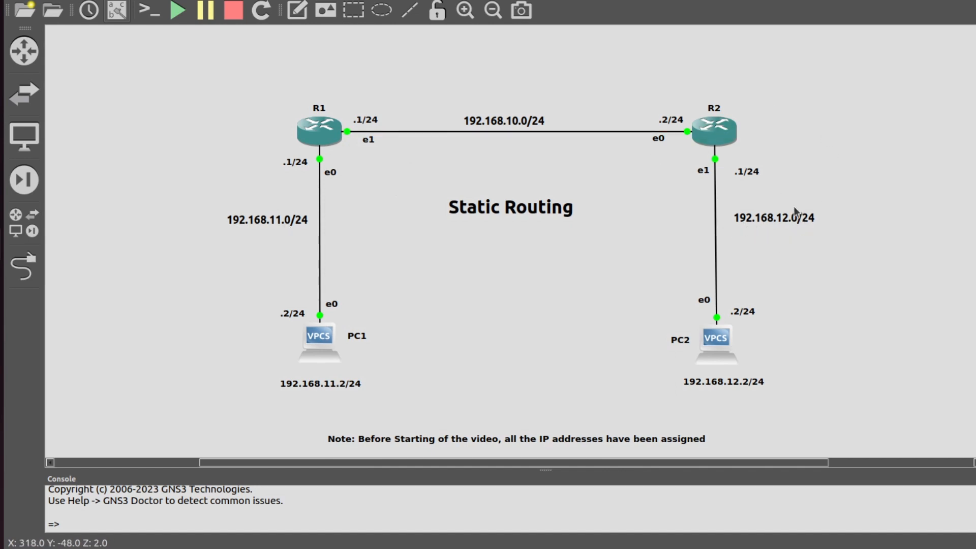
mouse_move(473, 260)
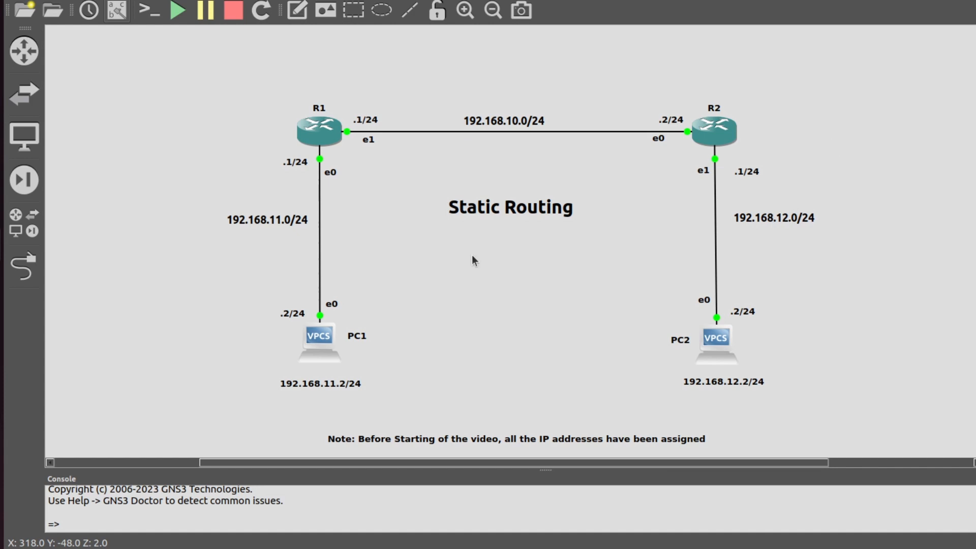
mouse_move(492, 258)
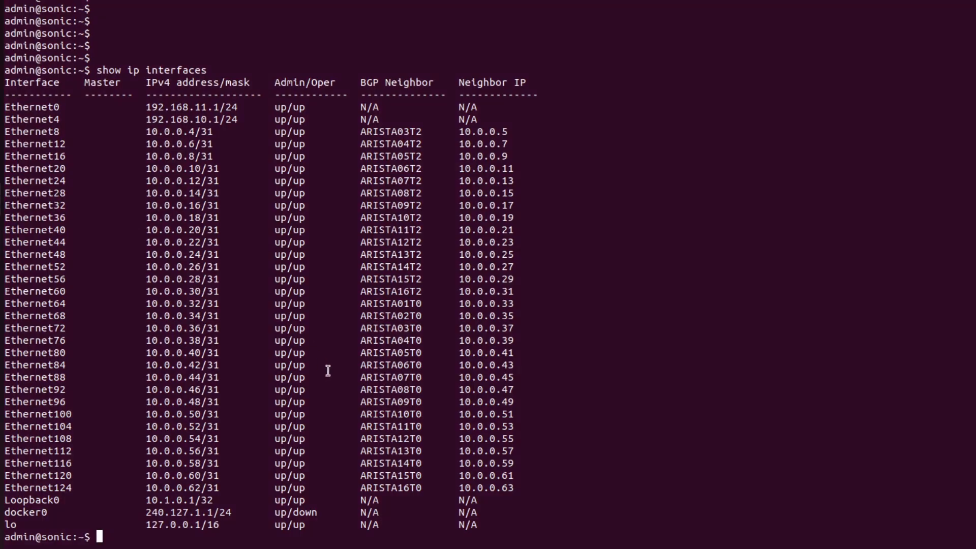
- Add R1's static route to 192.168.12.0/24 via next hop 192.168.10.2
type("sudo")
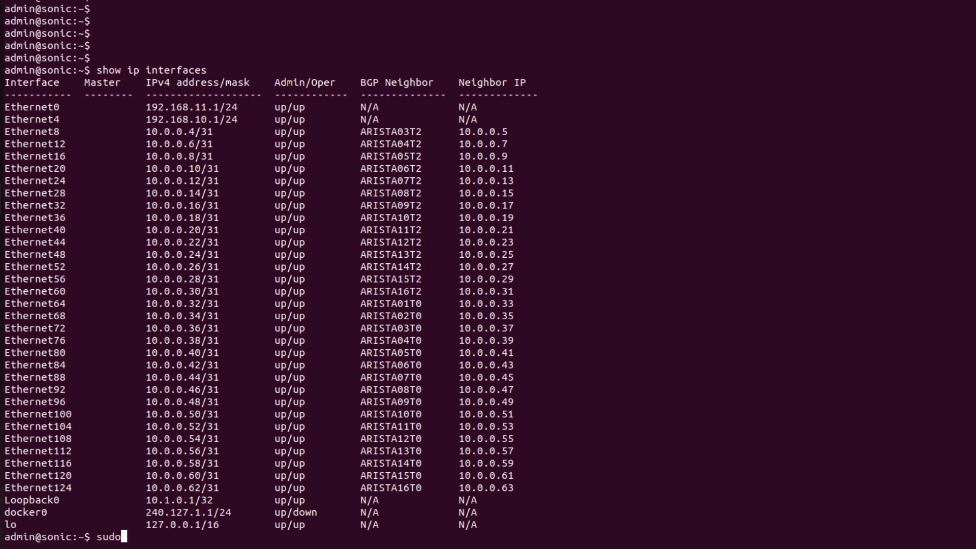
type("config r")
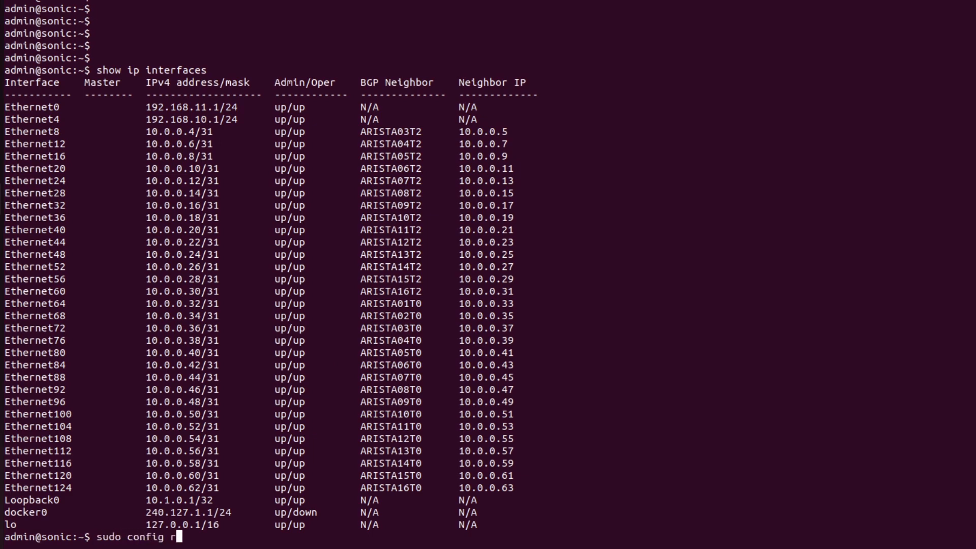
type("oute add")
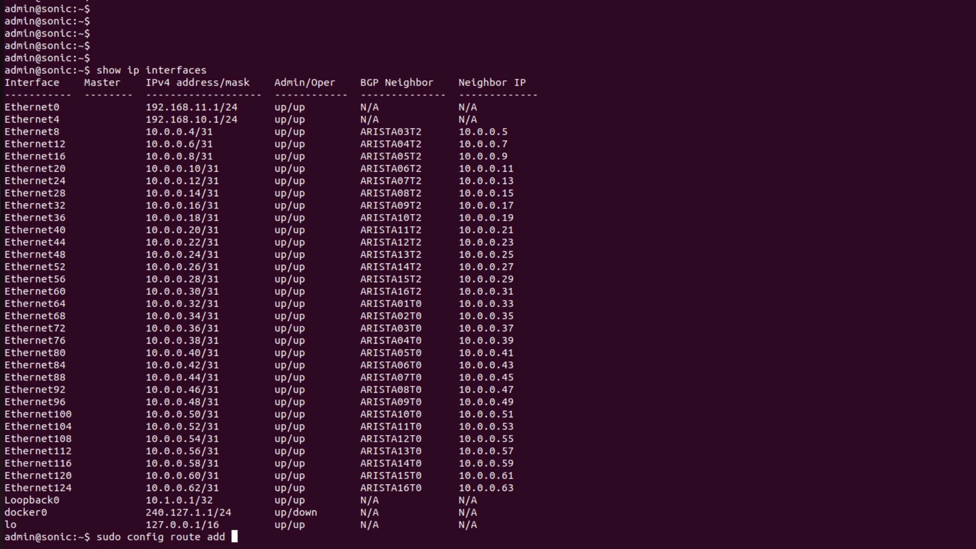
type("pref")
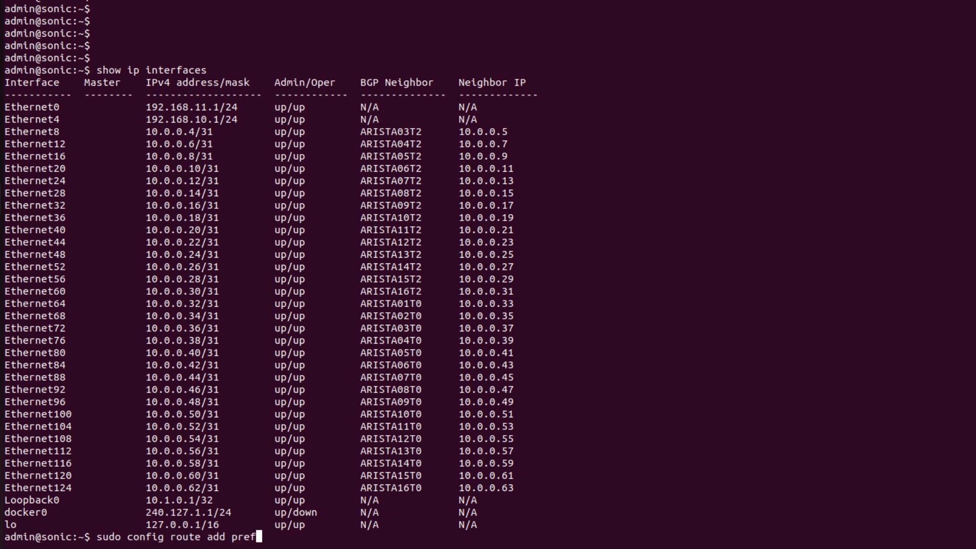
type("ix")
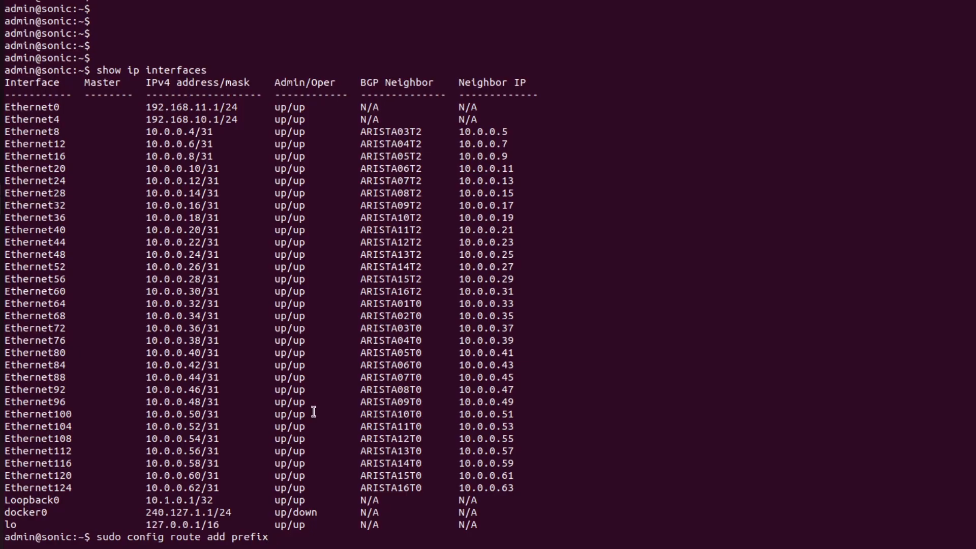
mouse_move(180, 330)
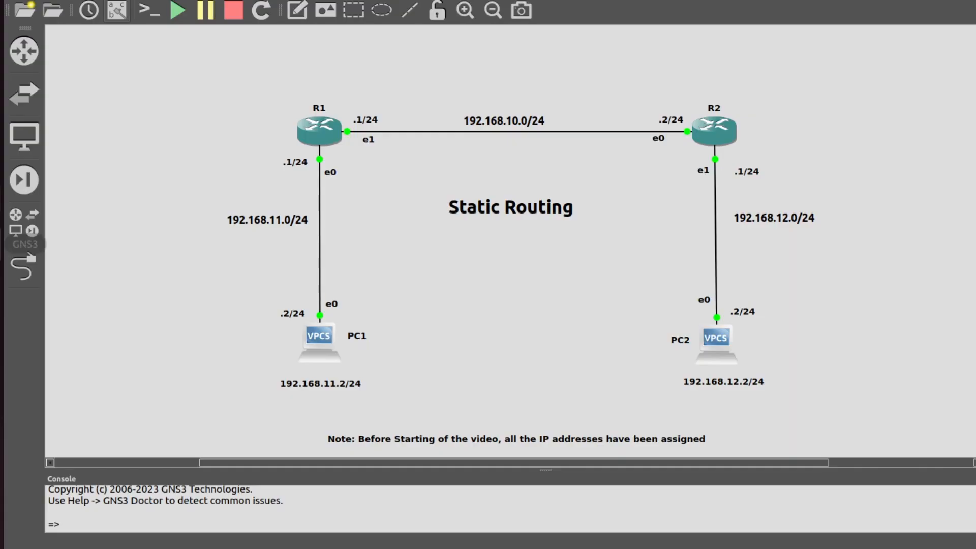
mouse_move(752, 231)
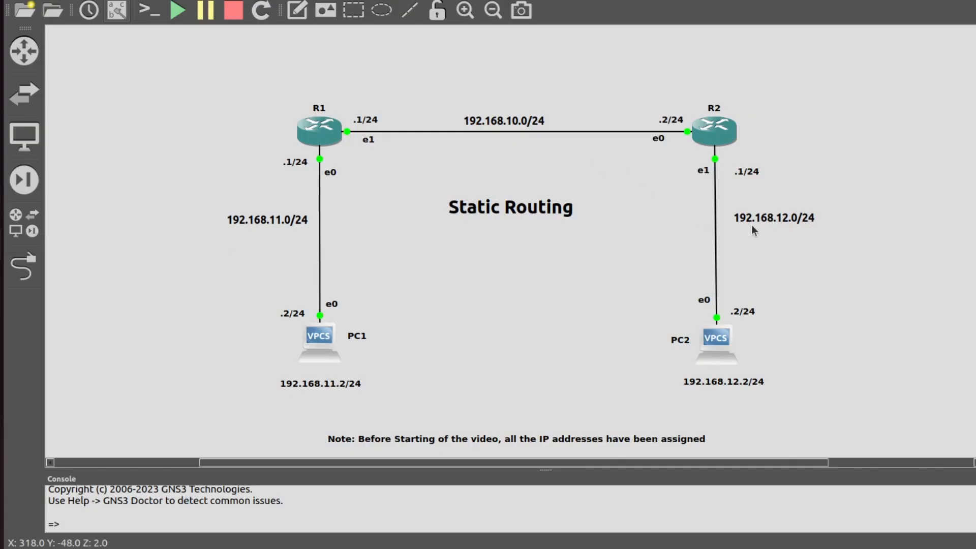
mouse_move(787, 227)
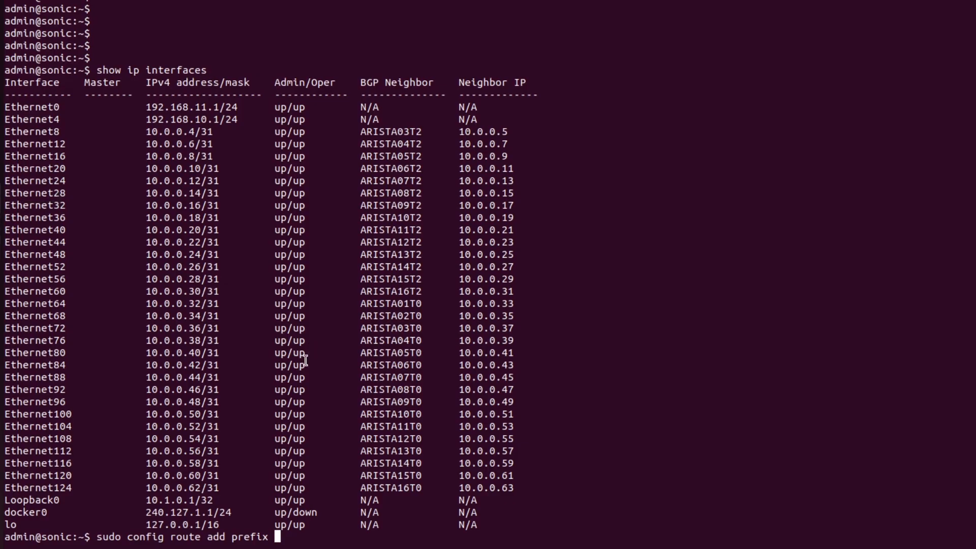
type("192.168.12.0")
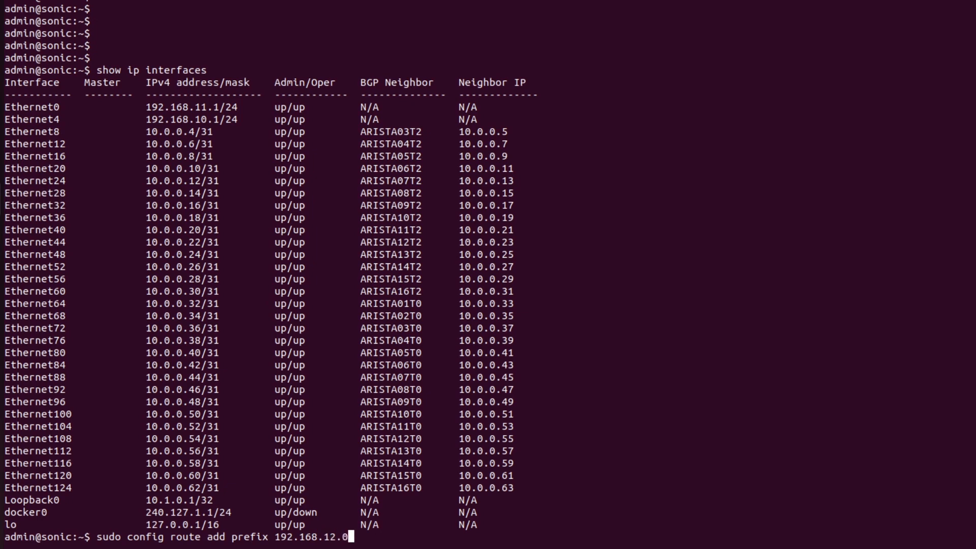
type("/24 ne")
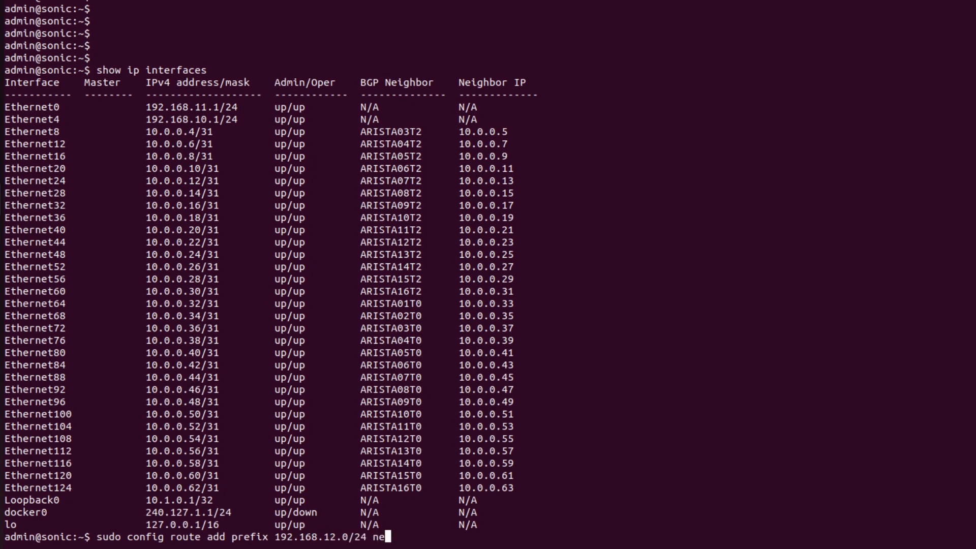
type("xthop")
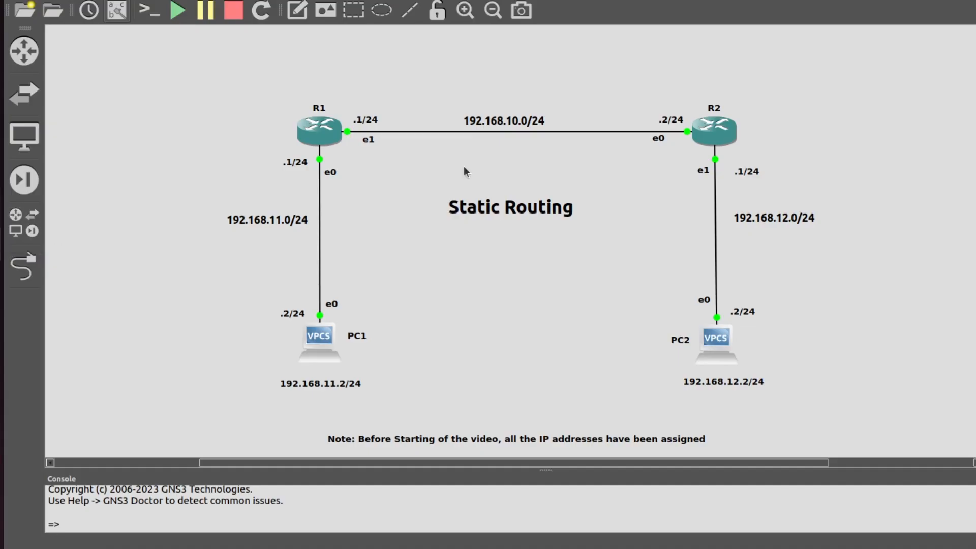
mouse_move(674, 144)
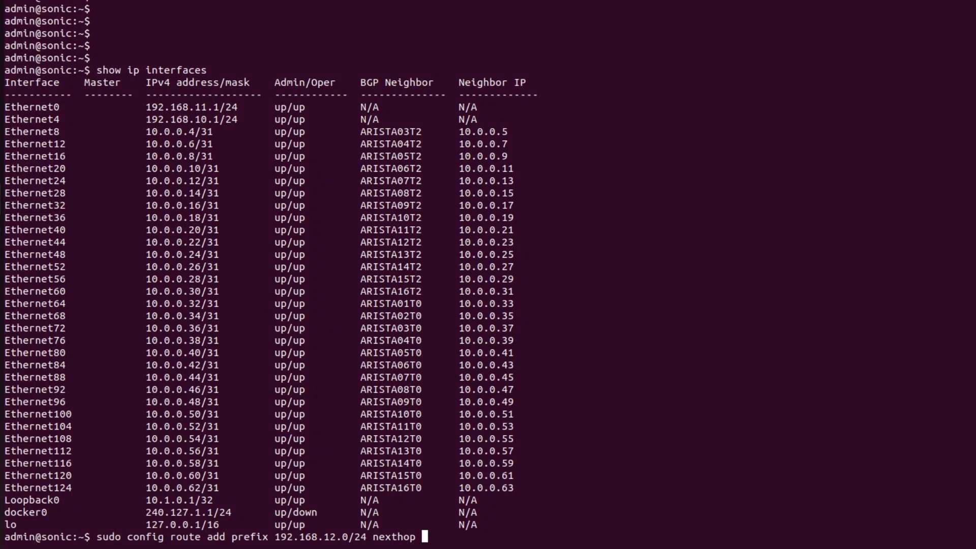
type("192.168")
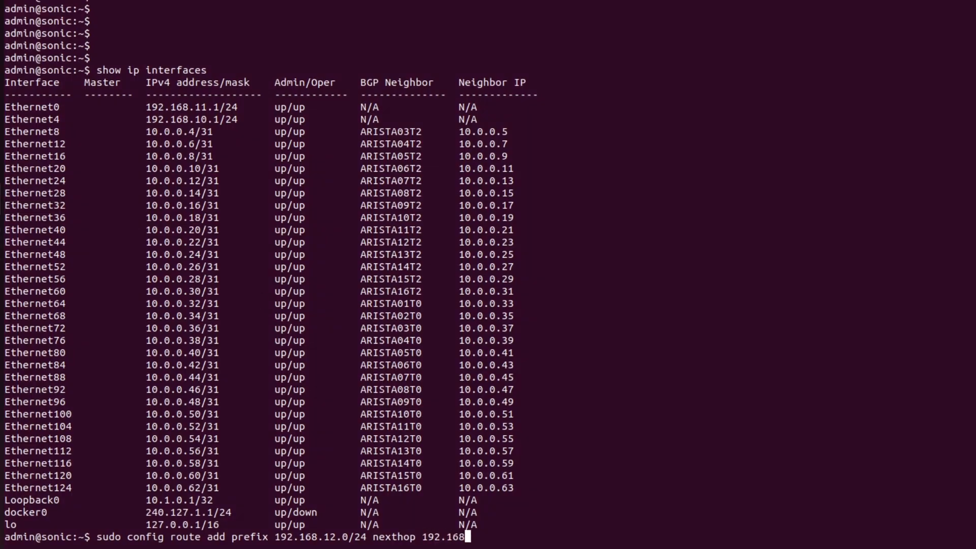
type(".10.2")
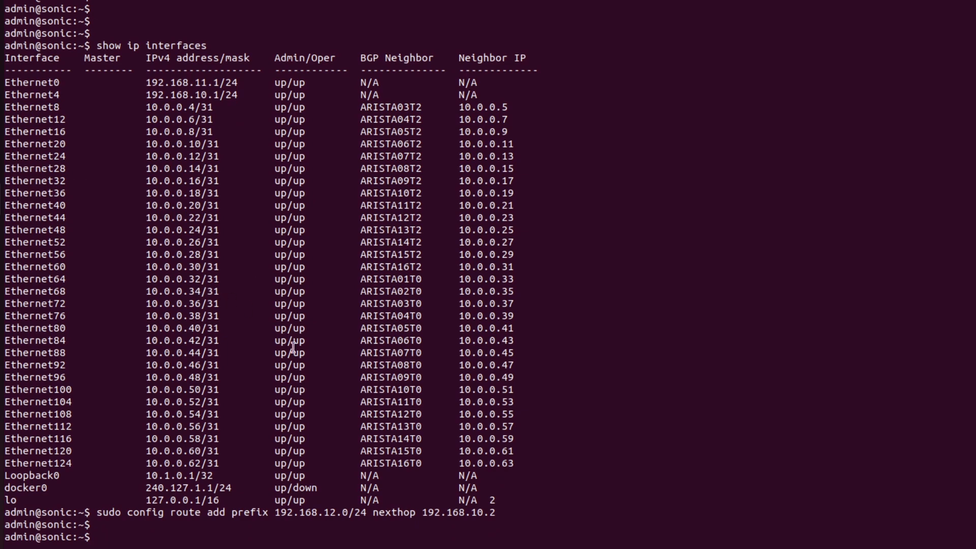
type("sudo conf")
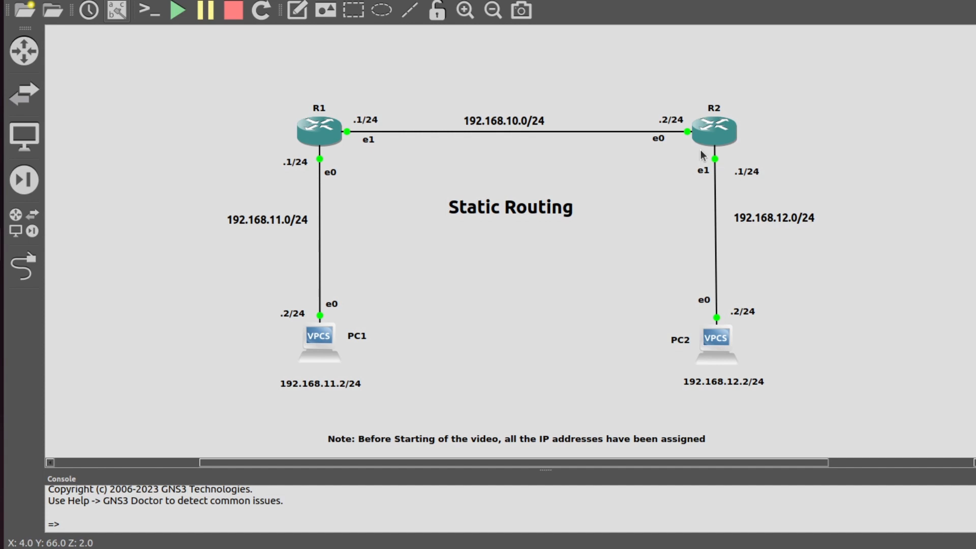
mouse_move(305, 231)
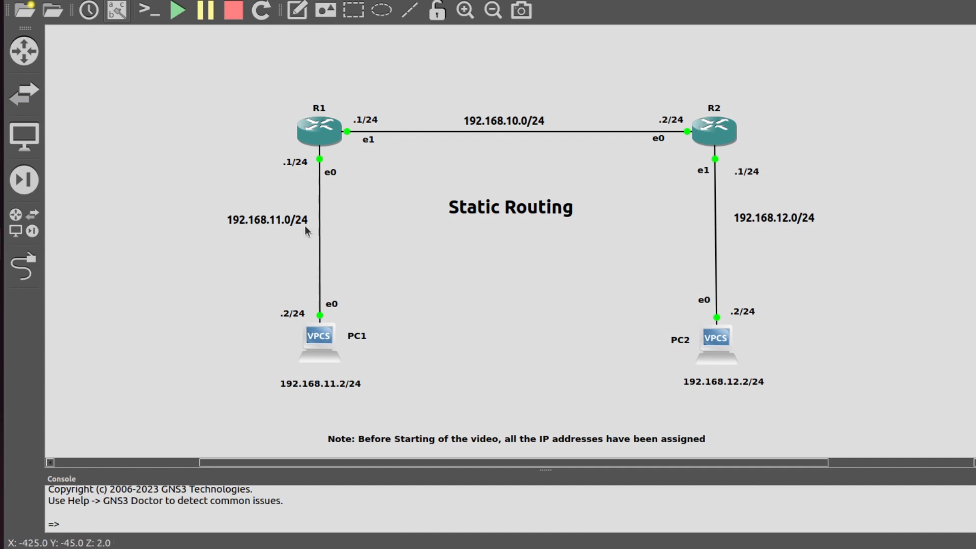
mouse_move(765, 106)
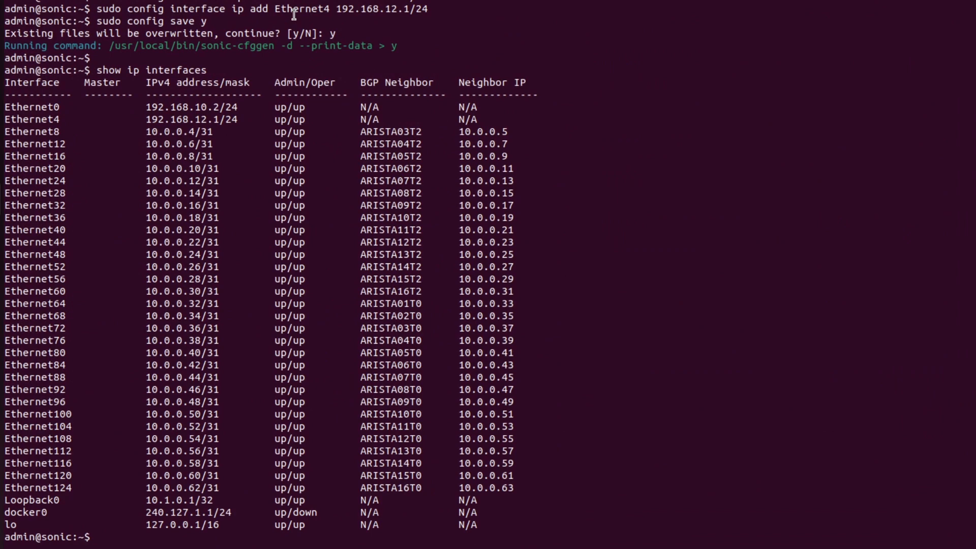
- Add R2's static route to 192.168.11.0/24 via 192.168.10.1, then run 'sudo config save'
type("sudo config route ad")
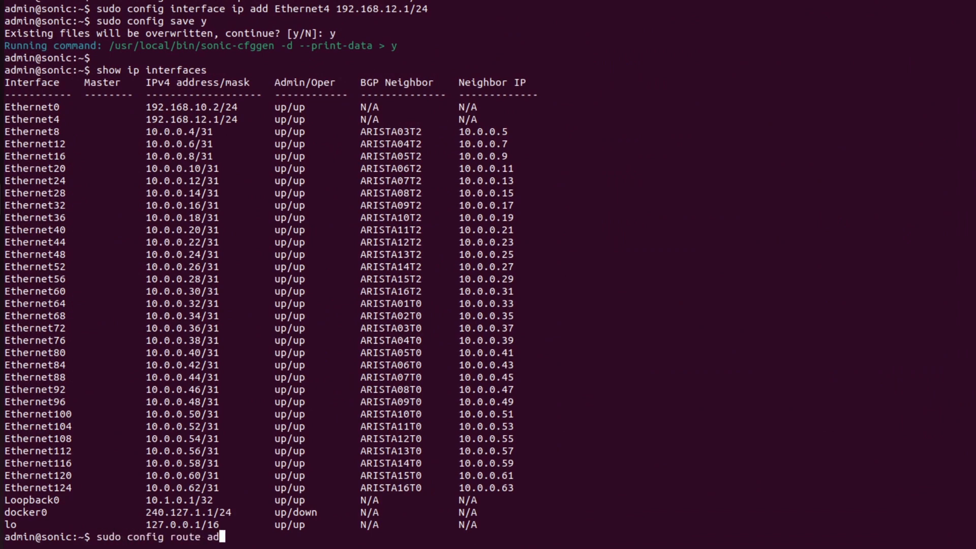
type("prefi")
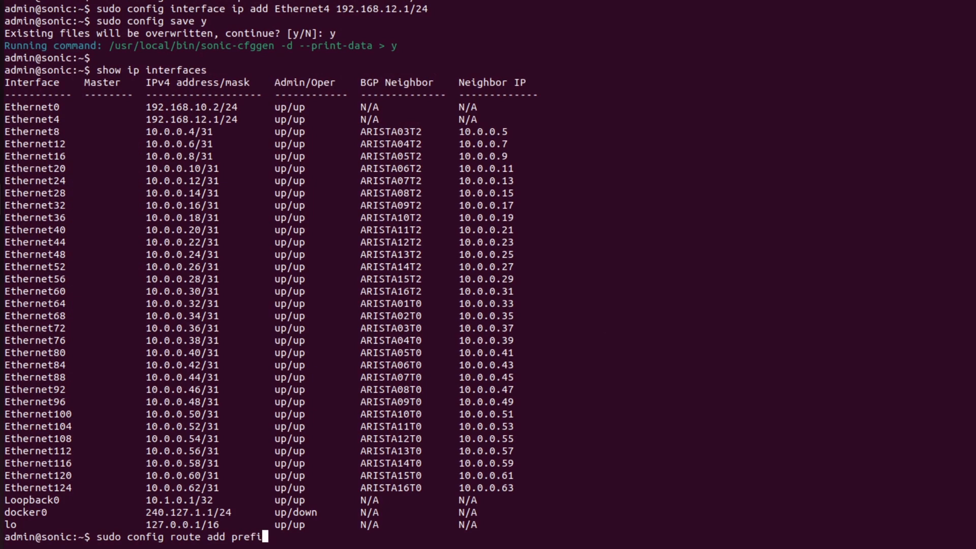
type("192.168")
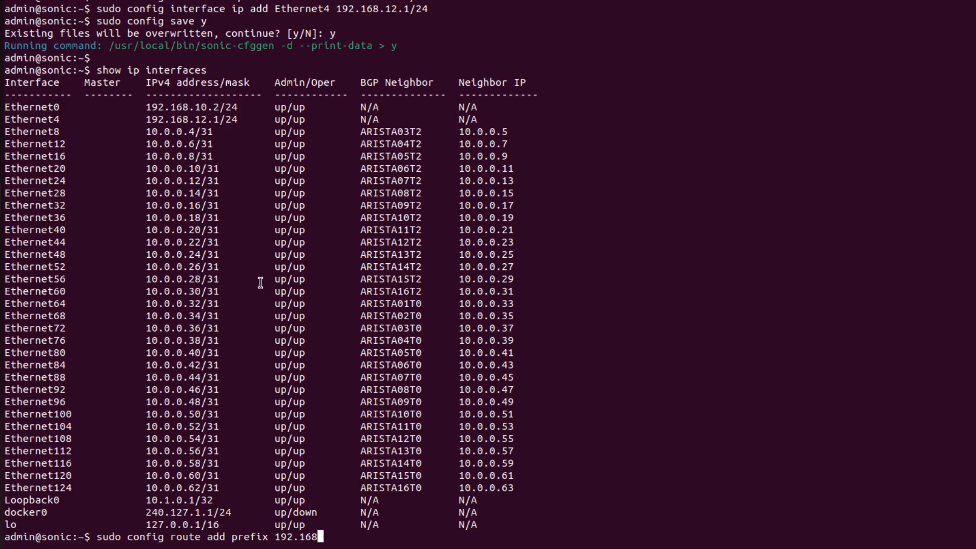
type(".11.0/2")
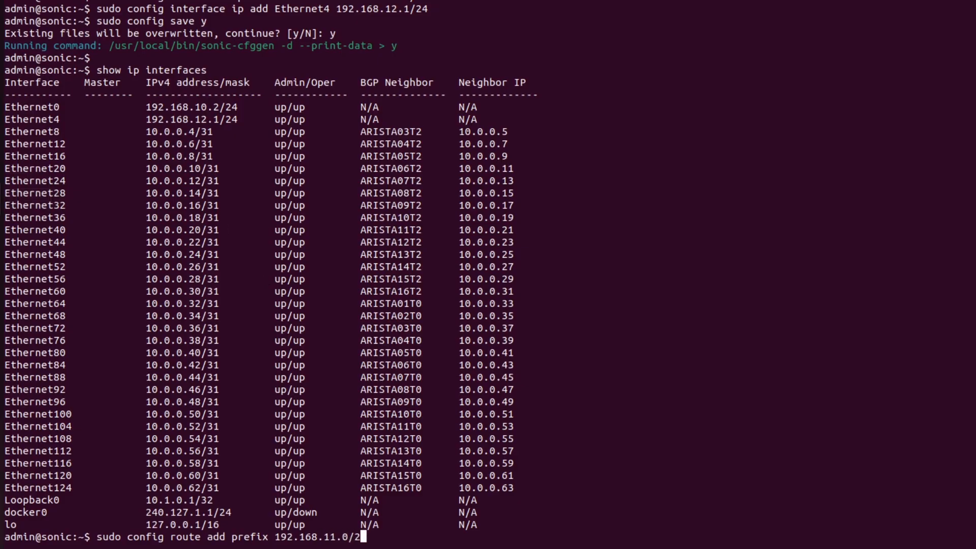
type("4")
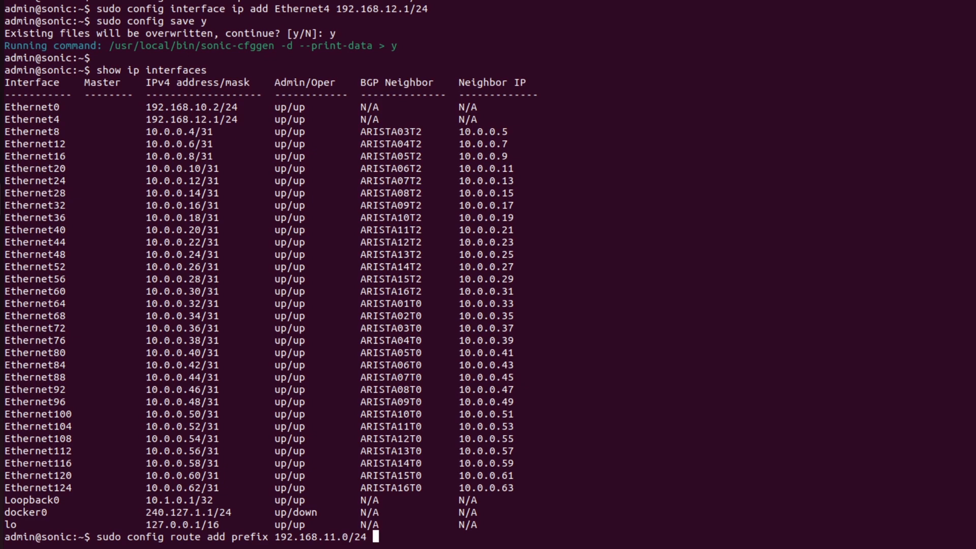
type("nexth")
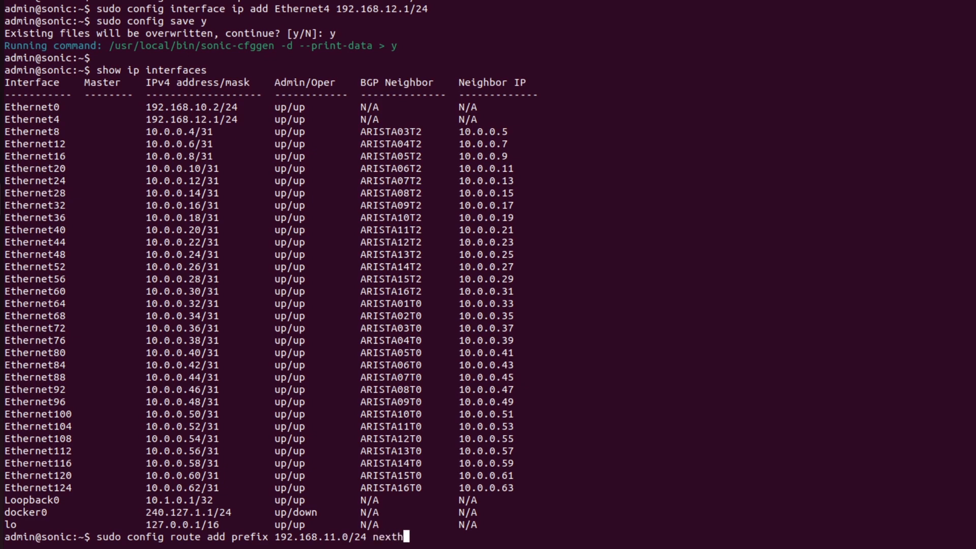
type("op 192.168.10")
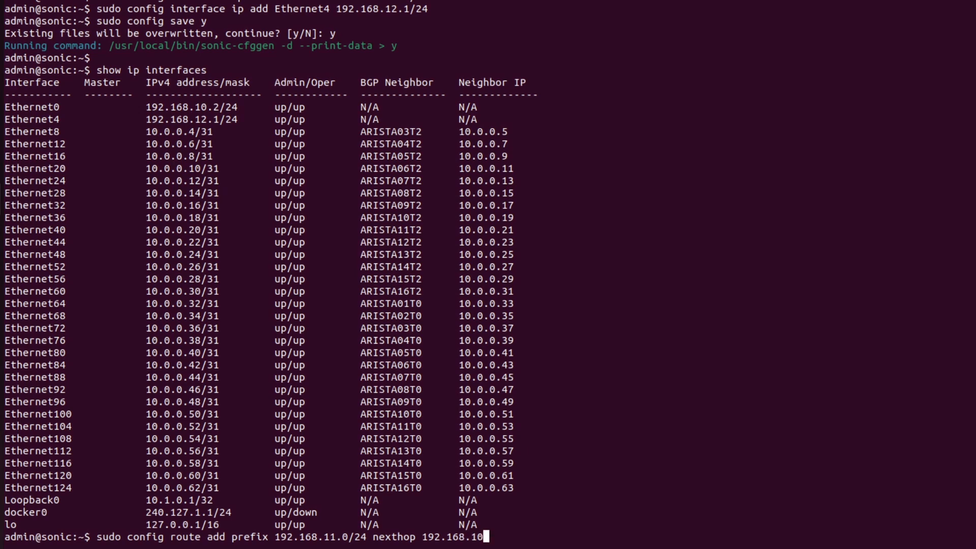
type("1")
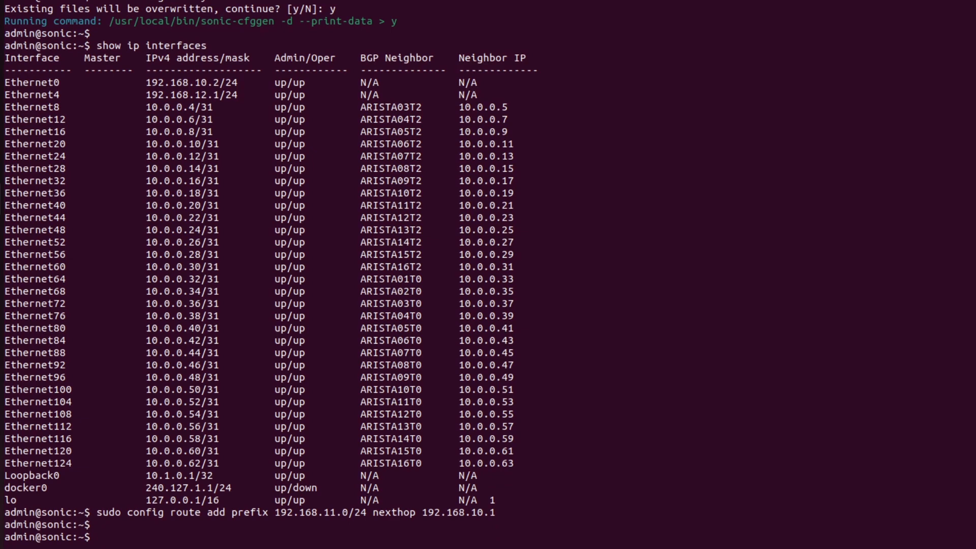
type("sudo c")
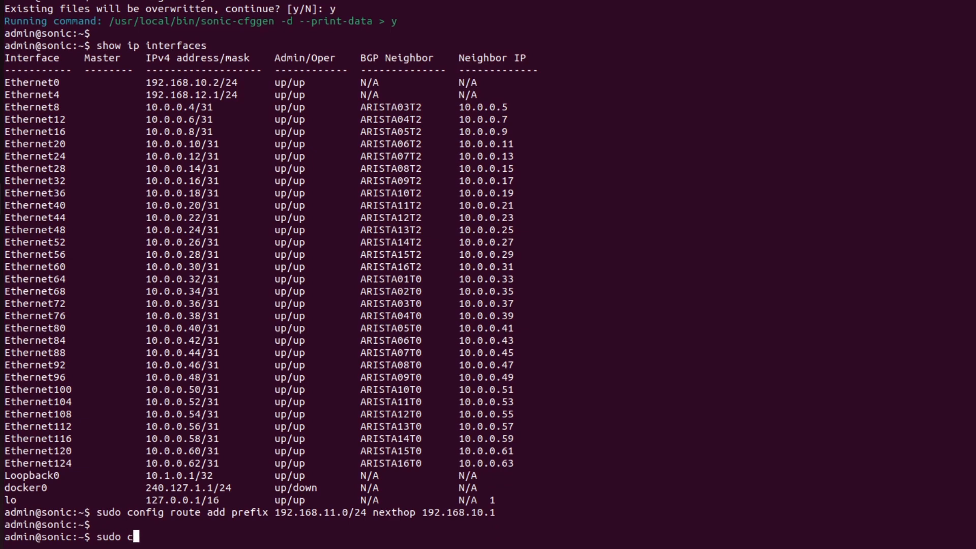
type("onfig save -y")
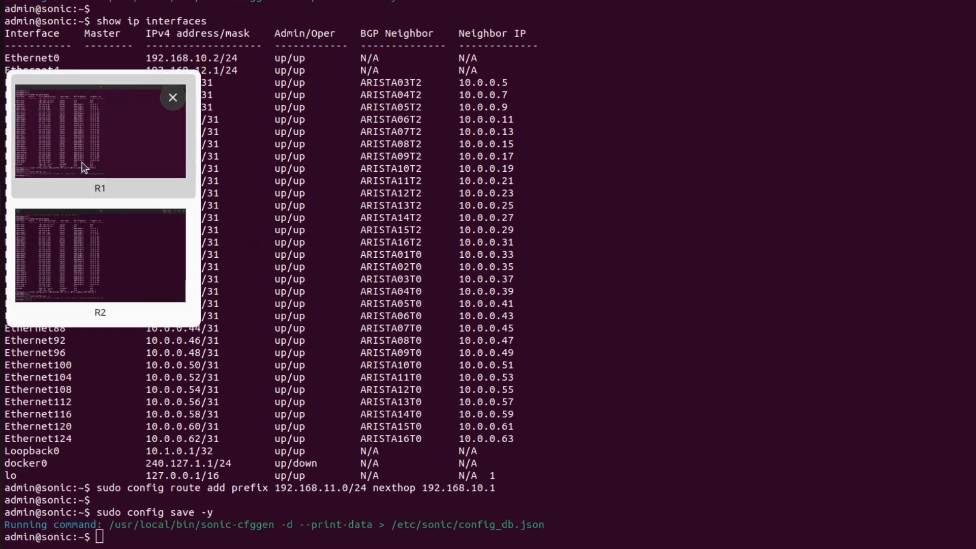
- Check R1's routing table for the 192.168.12.0/24 route, then return to R2's console
left_click(173, 97)
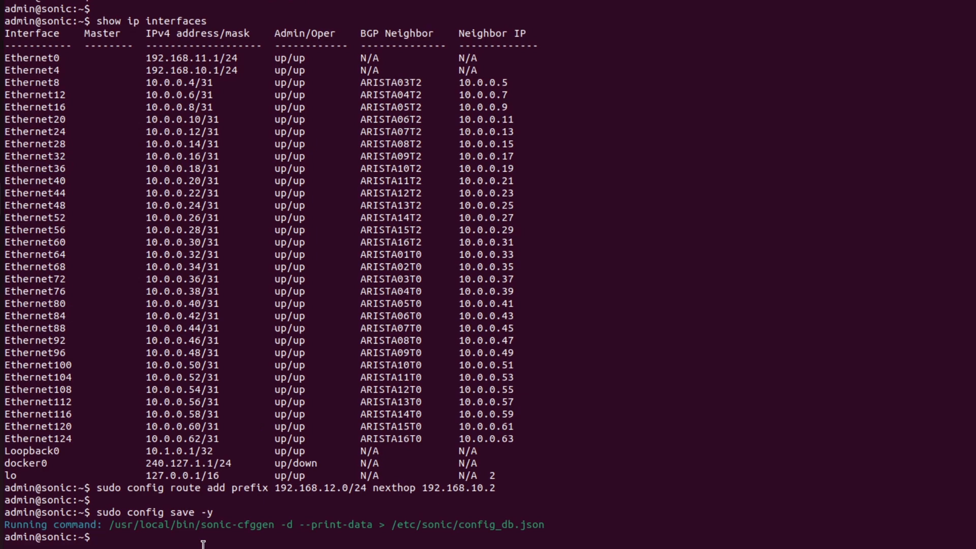
type("show ip route")
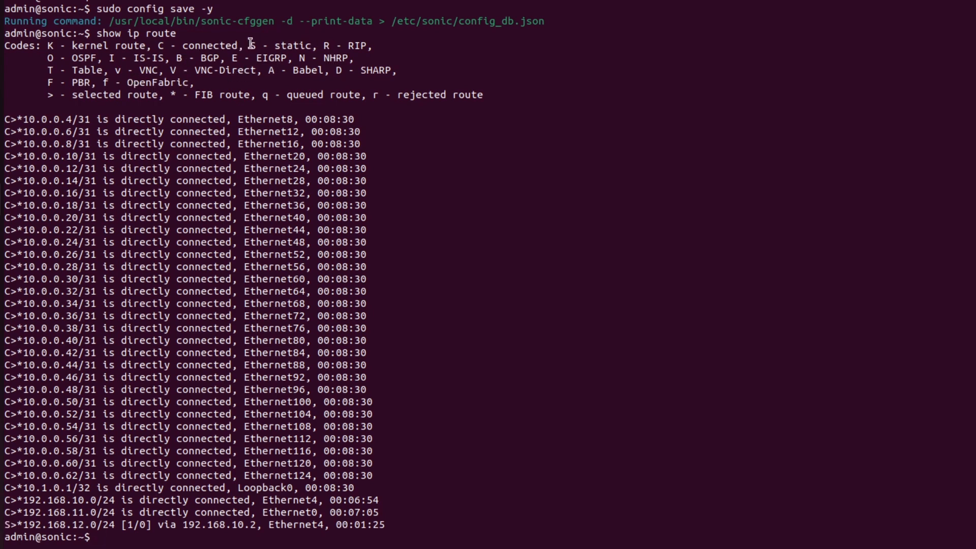
double_click(281, 45)
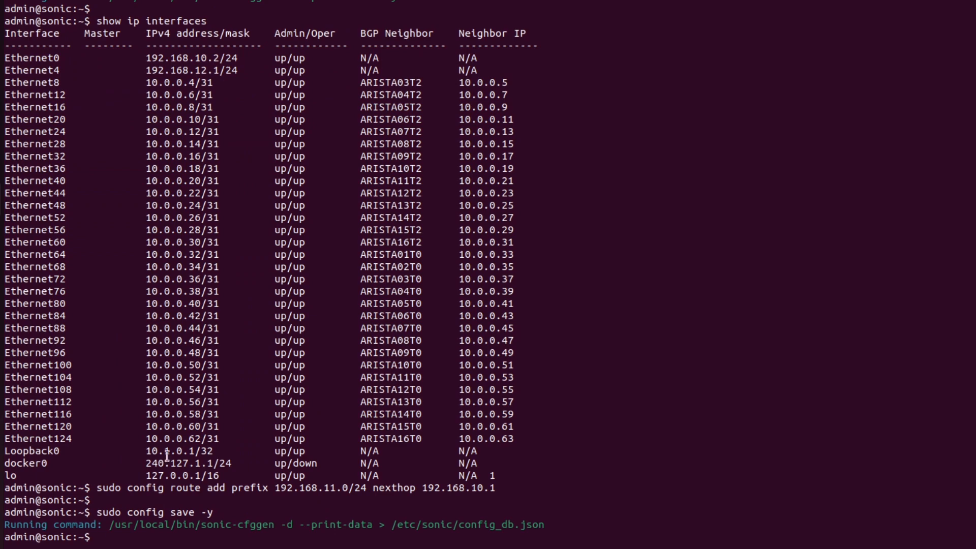
- Run 'show ip route' on R2 to see the 192.168.11.0/24 route via 192.168.10.1
type("show ip route")
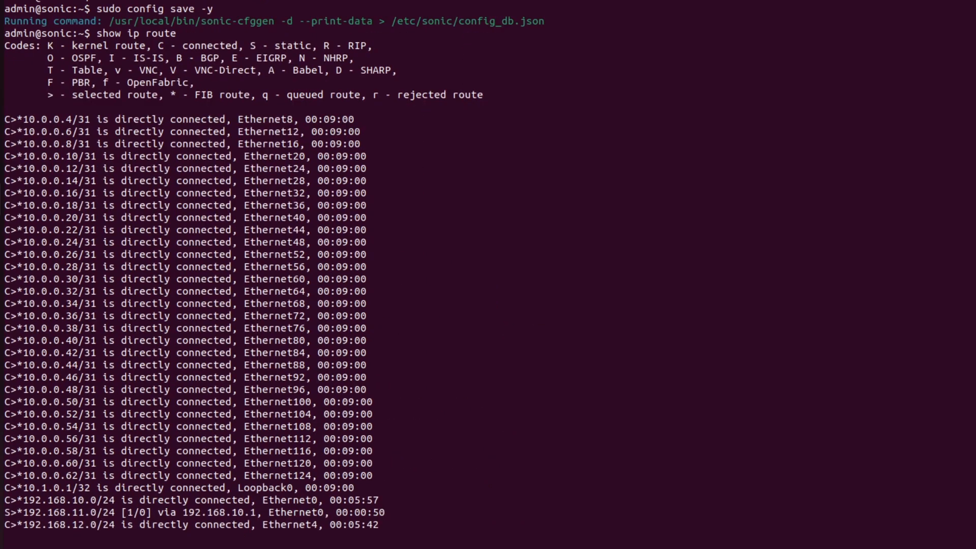
key("Return")
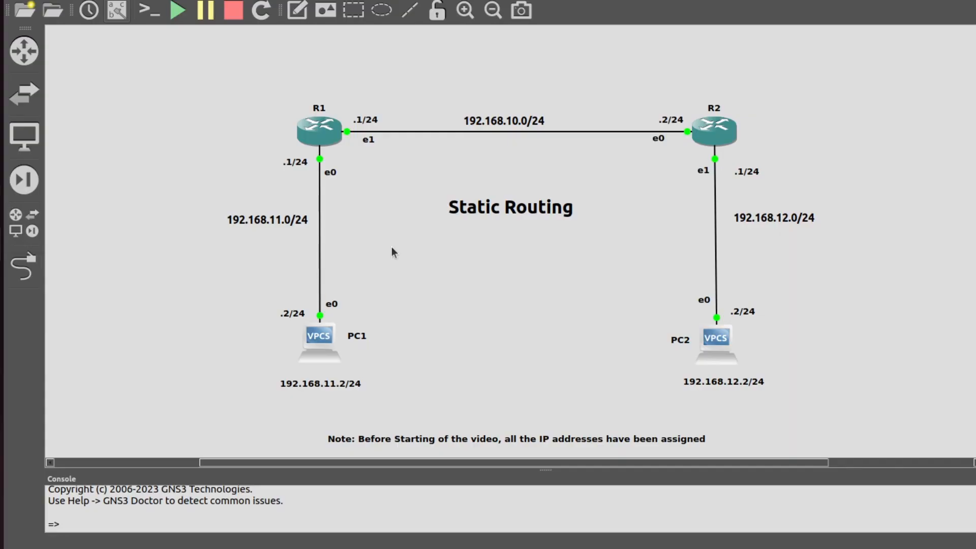
mouse_move(346, 351)
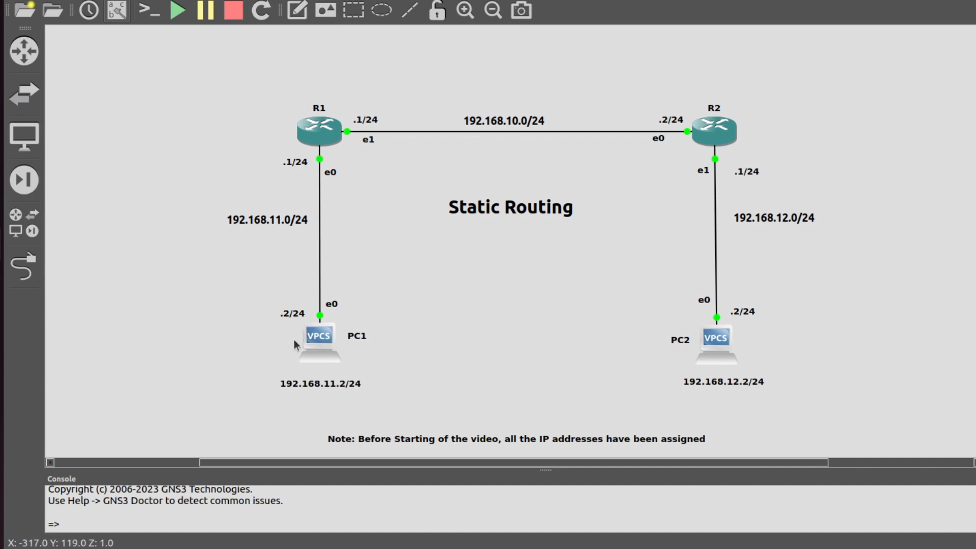
- Give PC1 address 192.168.11.2/24 with gateway 192.168.11.1 and minimize its console
double_click(319, 339)
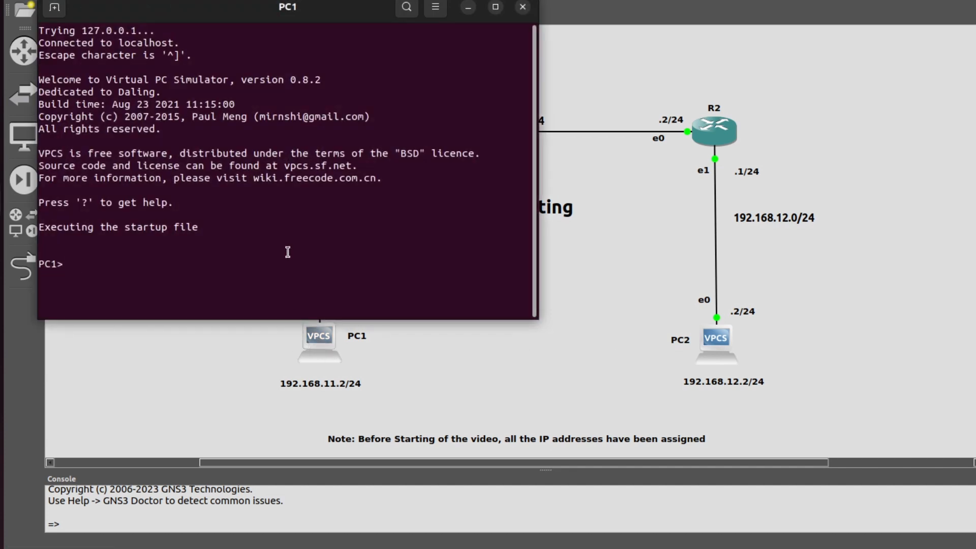
type("sh ip")
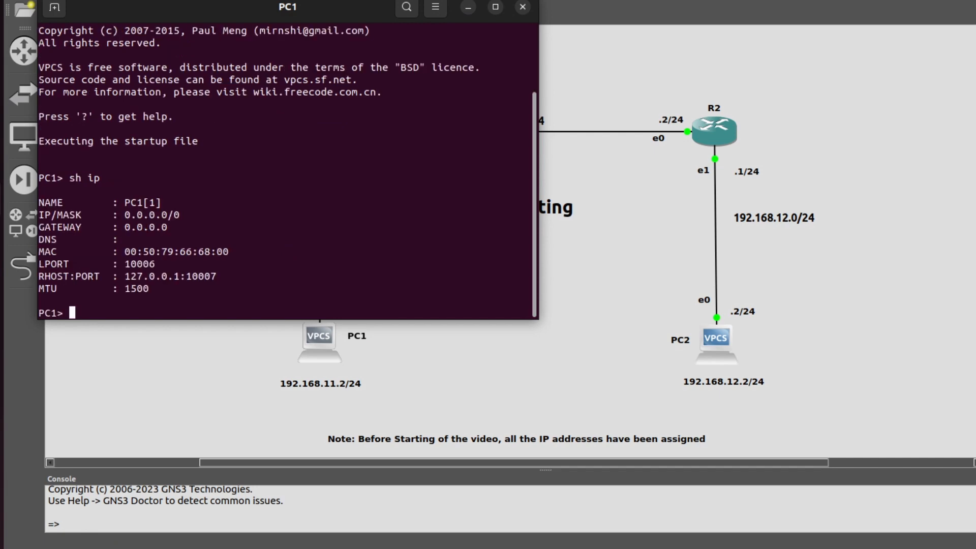
type("i")
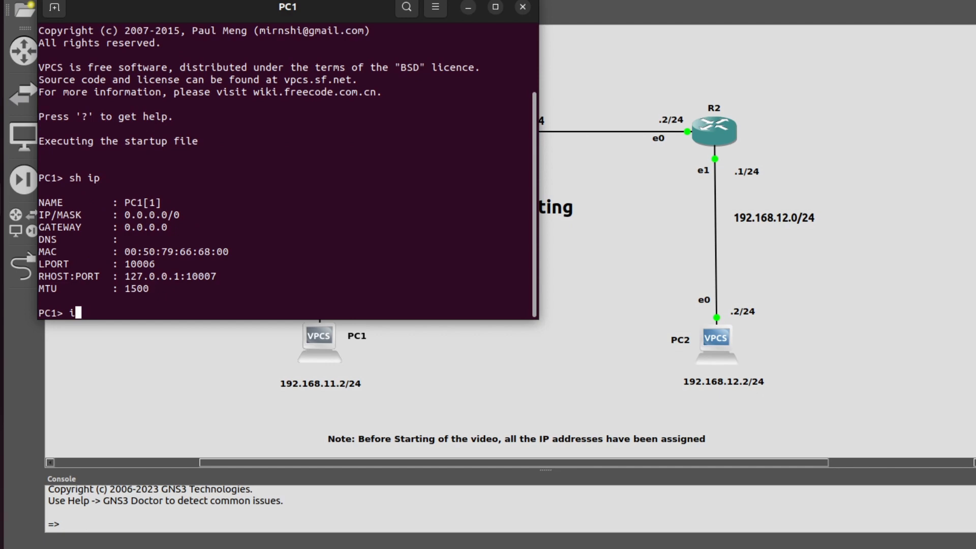
type("p 192")
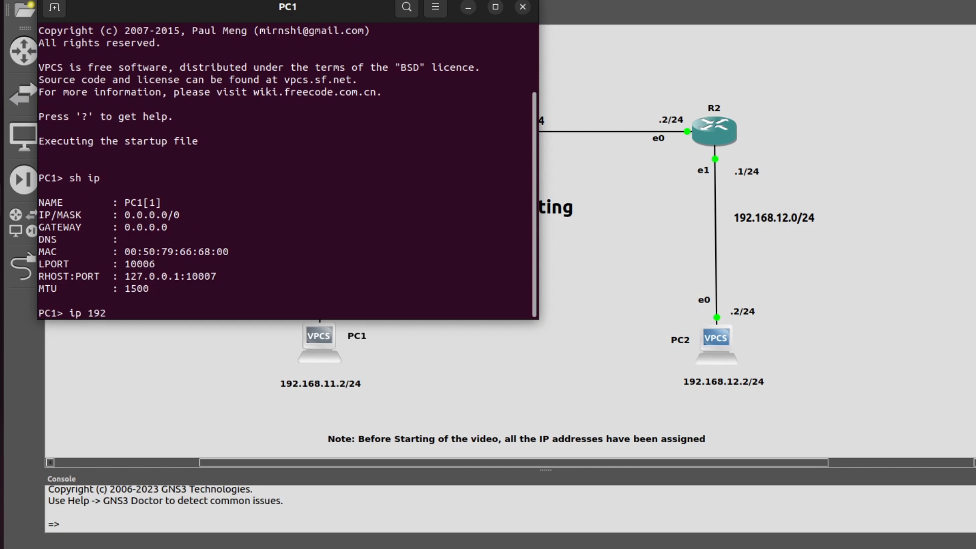
type(".168.11.2/24")
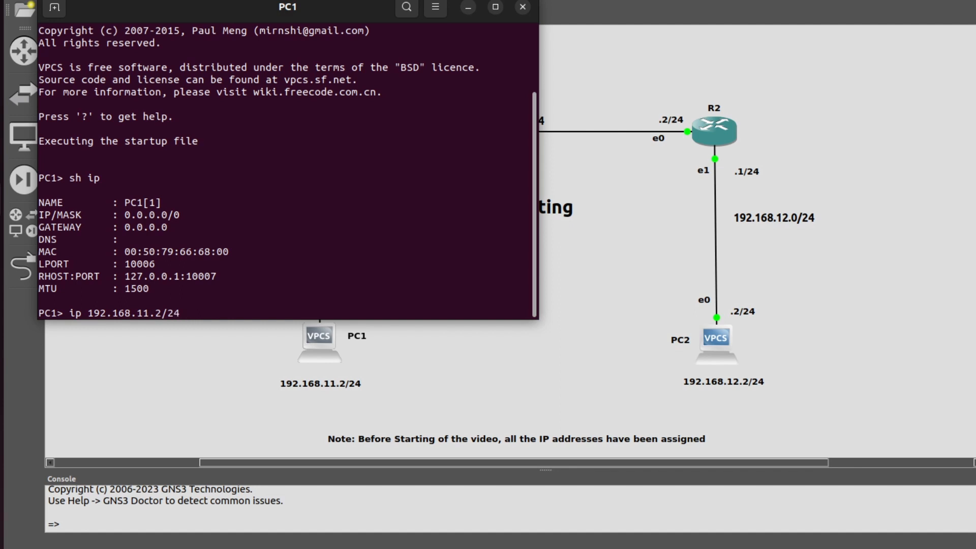
type("192.168.11.1")
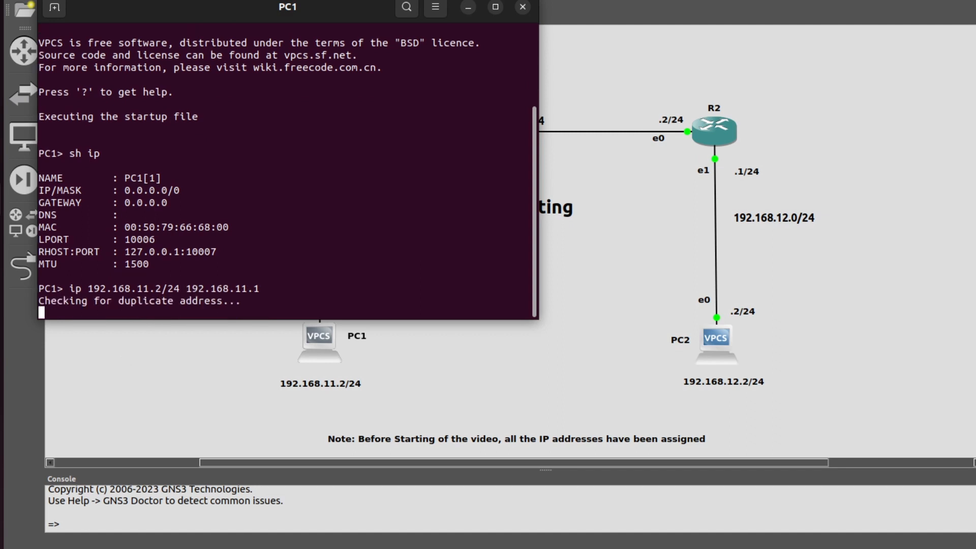
left_click(522, 7)
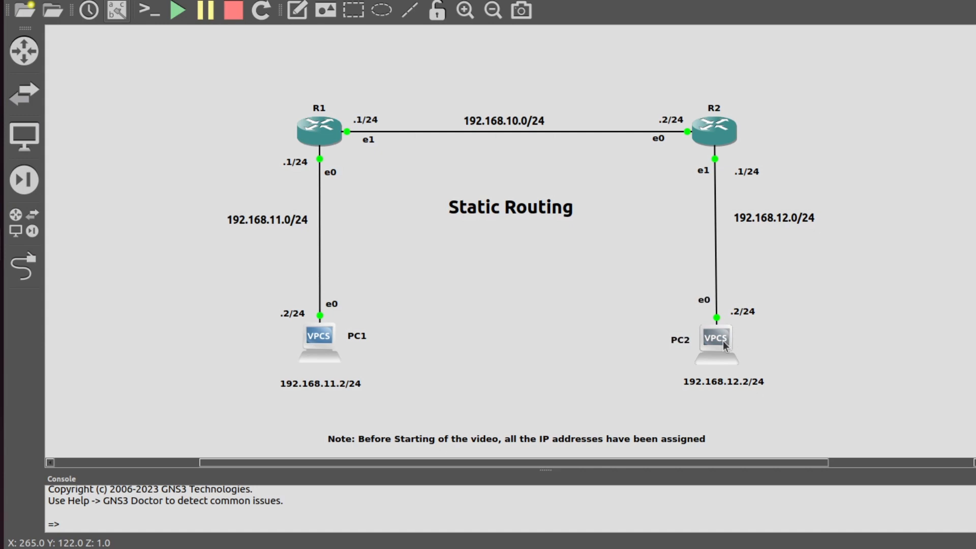
- In PC2's VPCS console, enter 'ip 192.168.12.2/24 192.168.12.1'
double_click(716, 342)
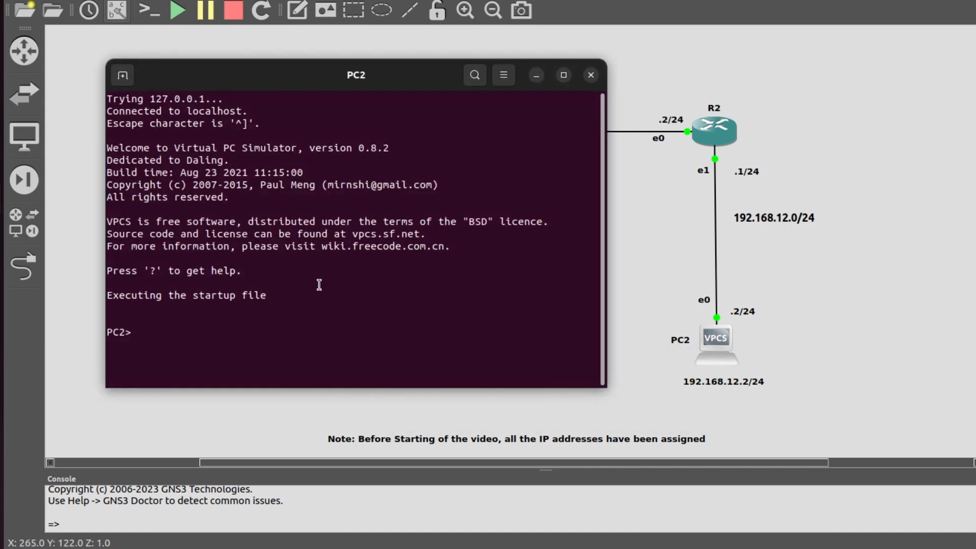
type("ip 192")
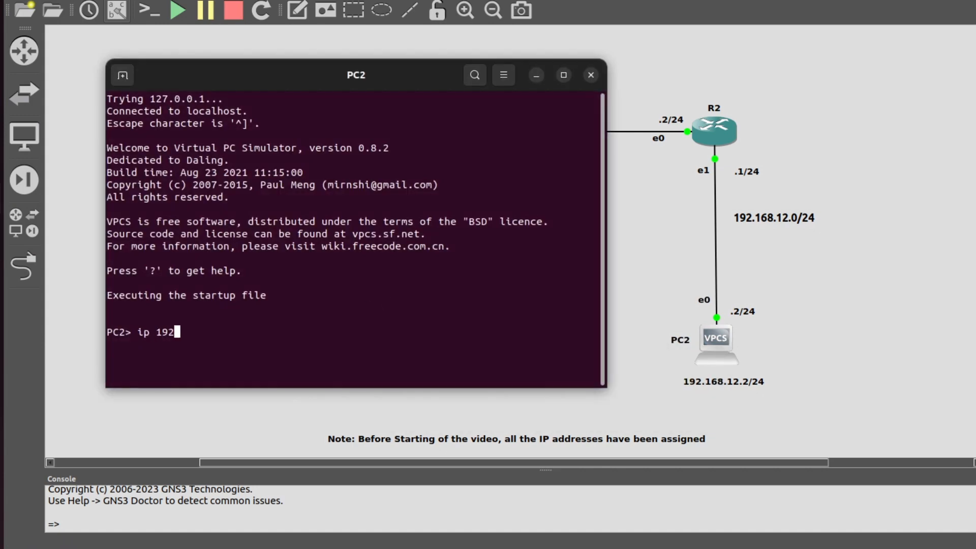
type(".168.12.")
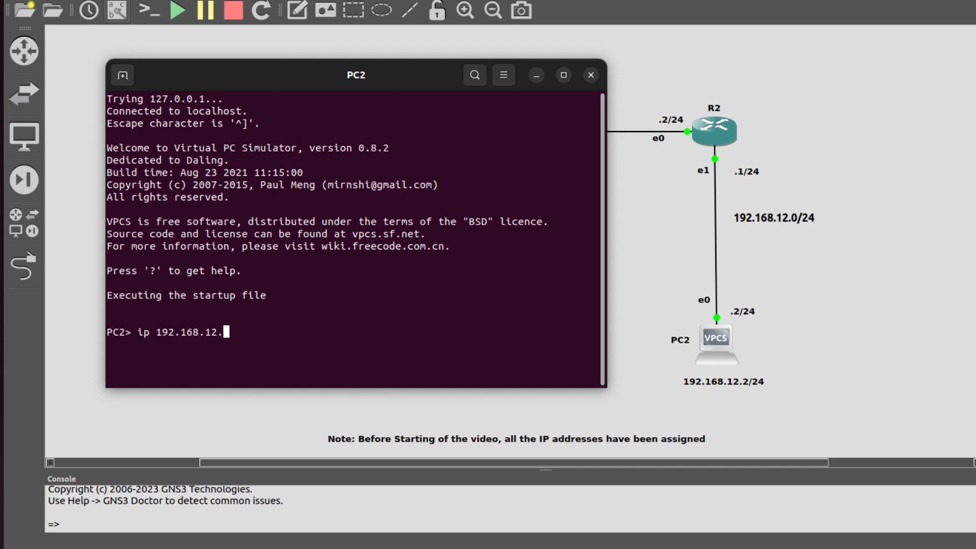
type("2/24 192")
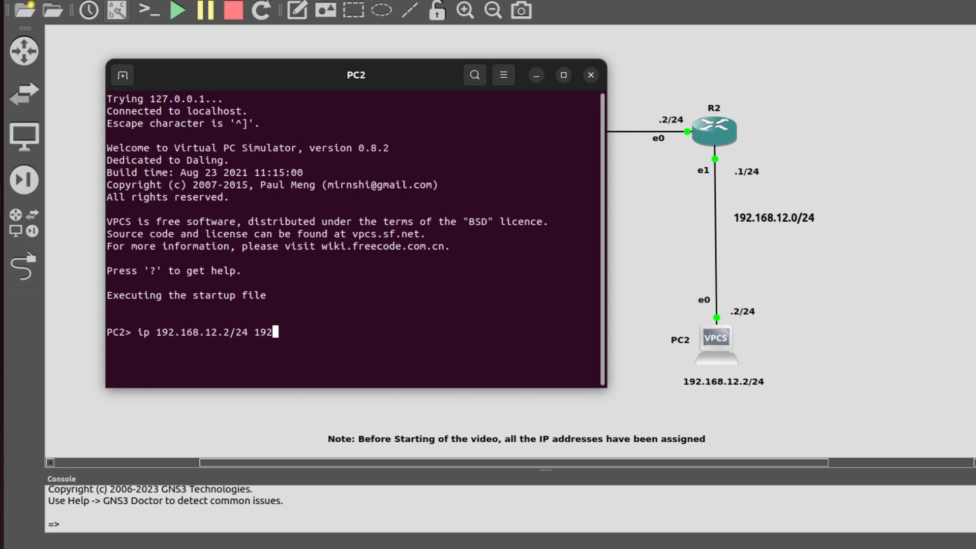
type("168.1")
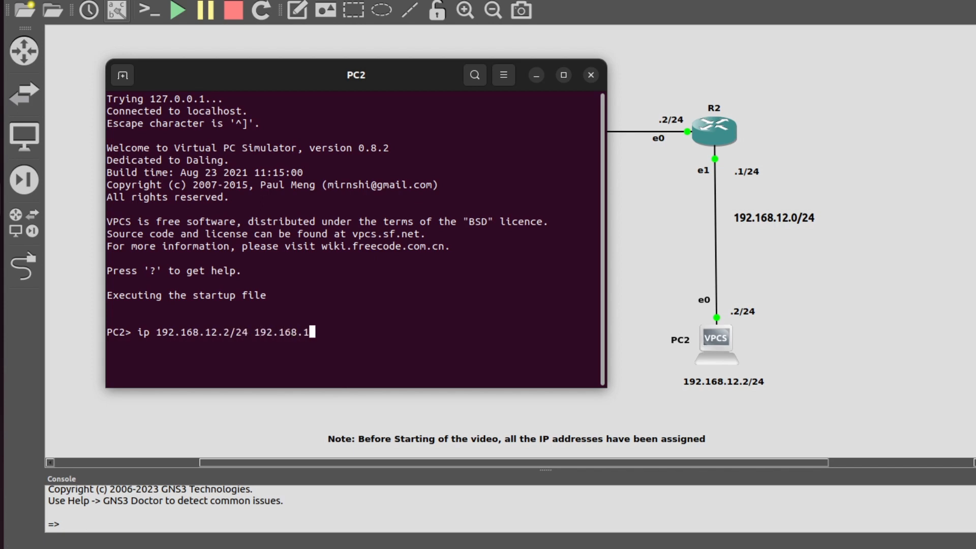
type("2.1")
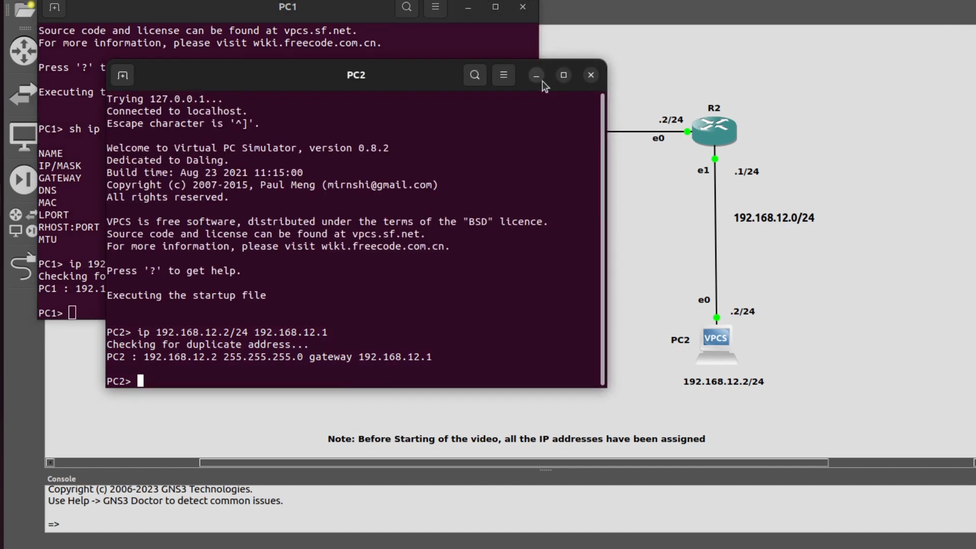
- Ping PC2 at 192.168.12.2 from PC1, getting five replies, then minimize PC1's console
left_click(534, 75)
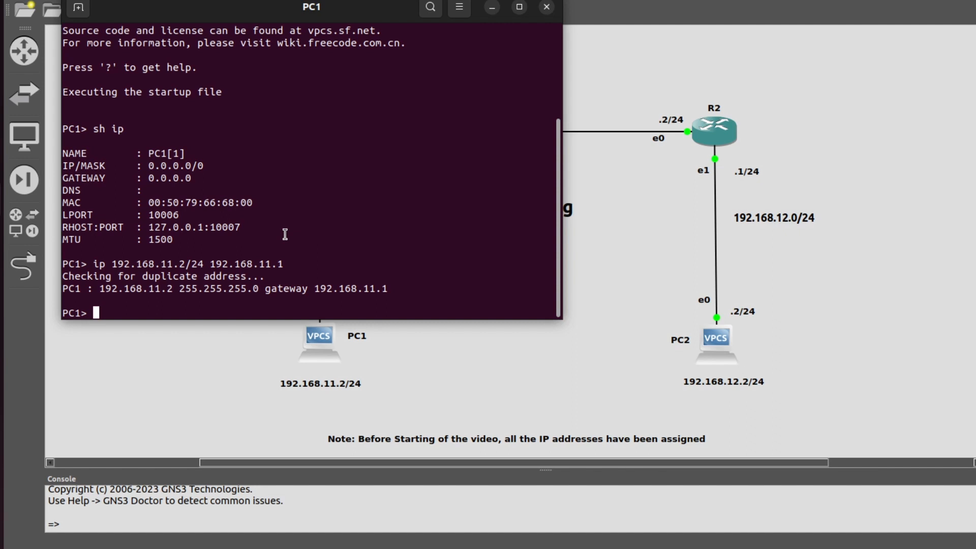
type("ping 19")
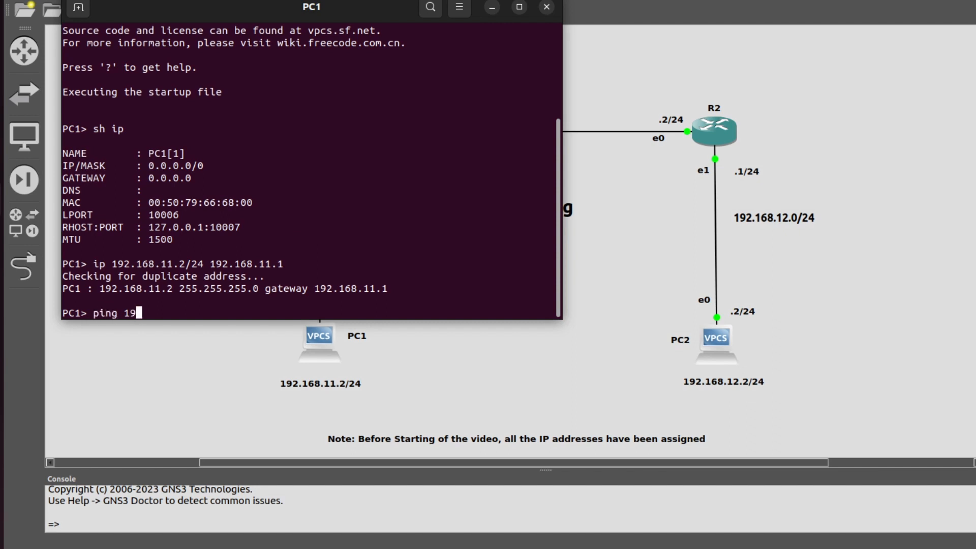
type("2.168.12.2")
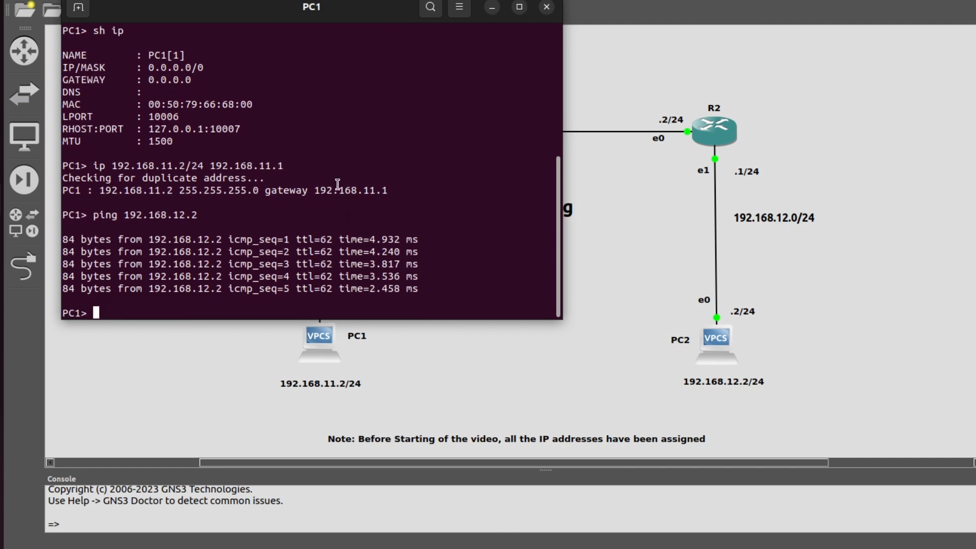
mouse_move(332, 187)
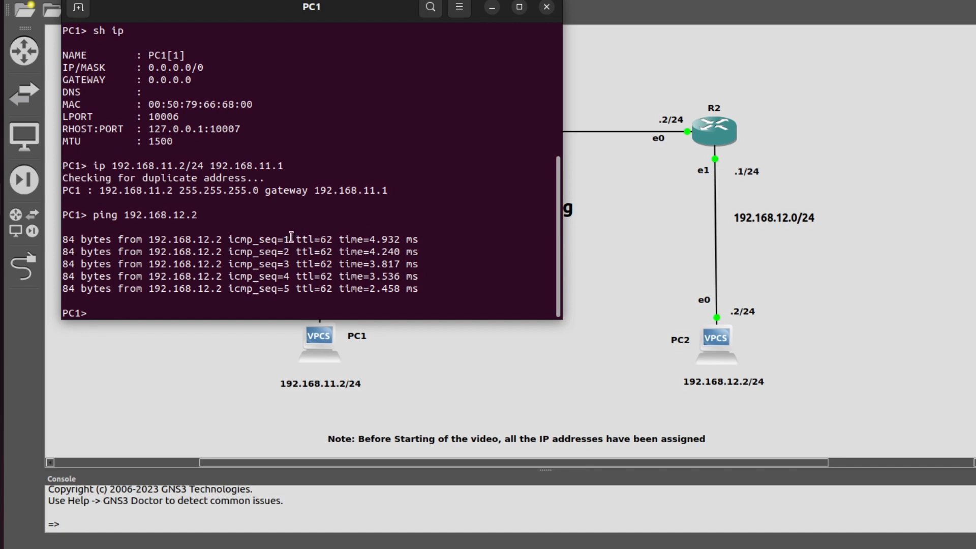
double_click(314, 239)
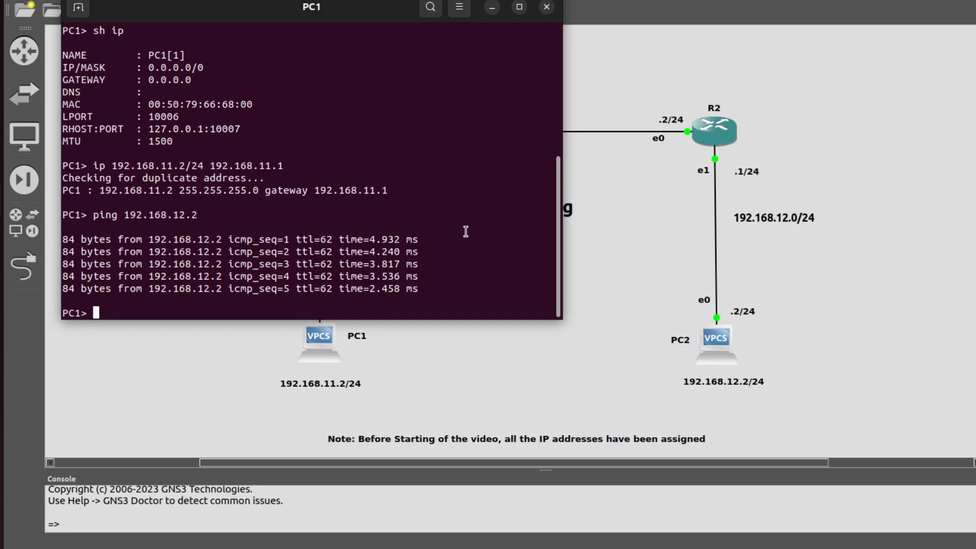
left_click(546, 6)
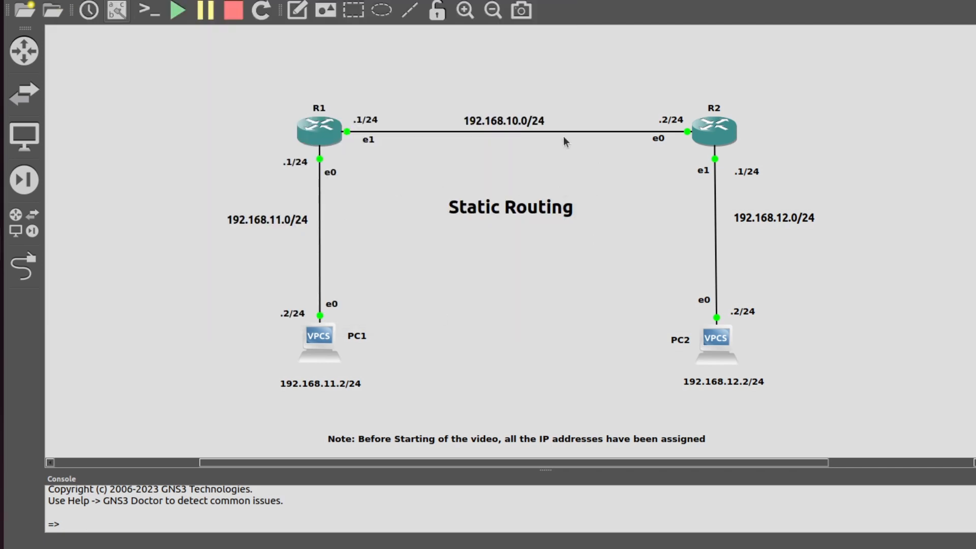
mouse_move(346, 149)
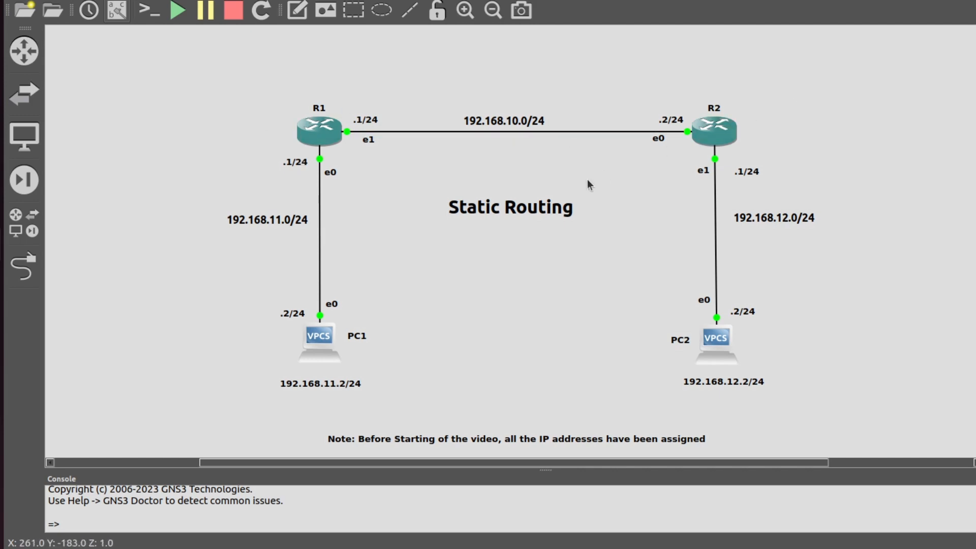
mouse_move(369, 318)
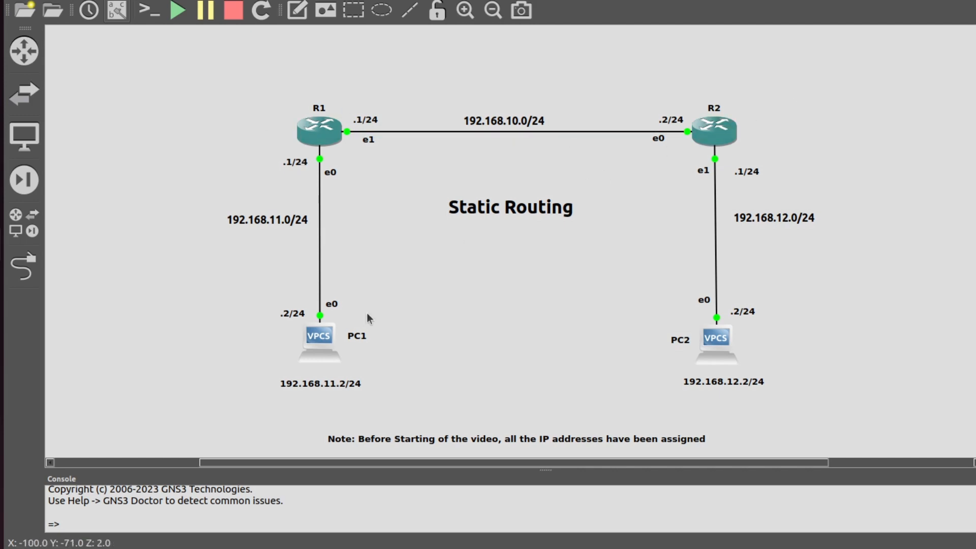
mouse_move(24, 180)
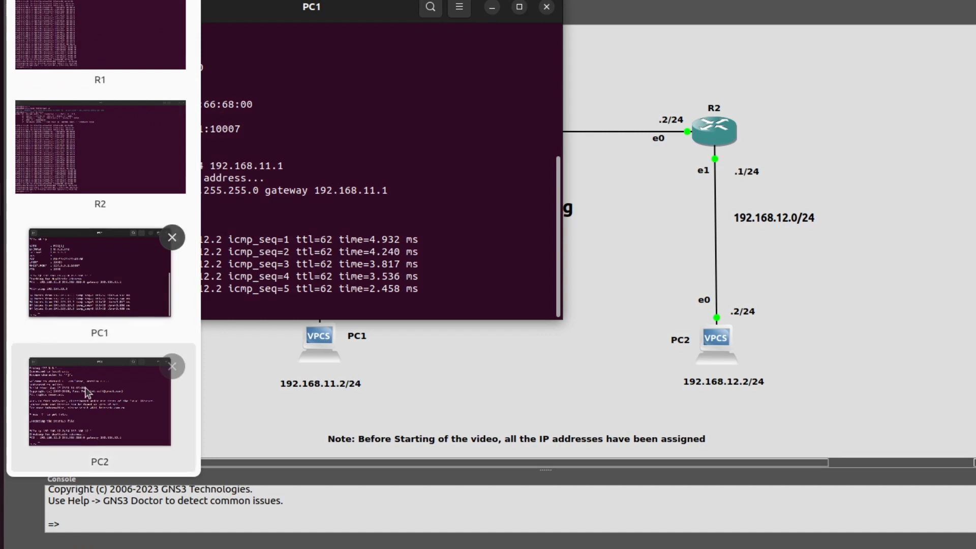
- From PC2, ping PC1 at 192.168.11.2 and R1 at 192.168.10.1, then hide the console
left_click(99, 402)
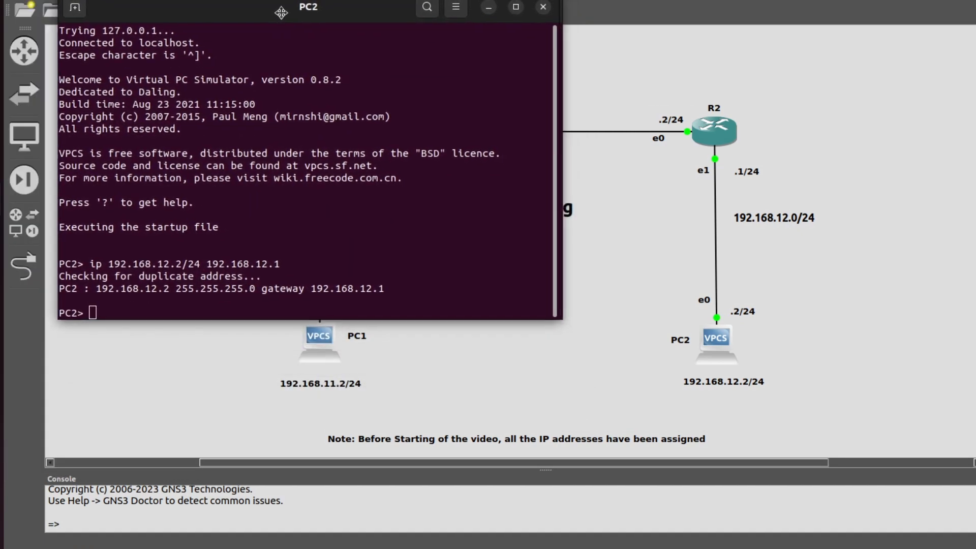
type("ping 1")
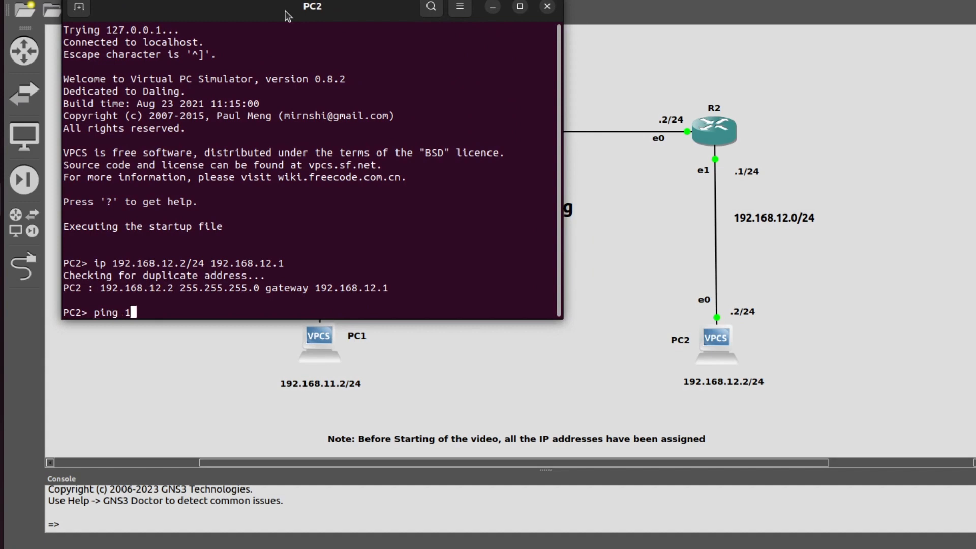
type("92.168.11.2")
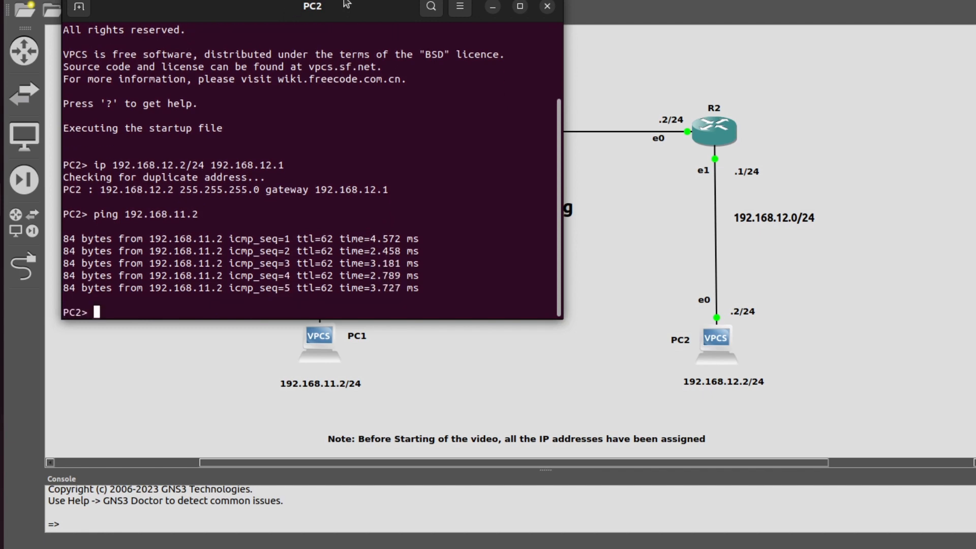
type("ping 192")
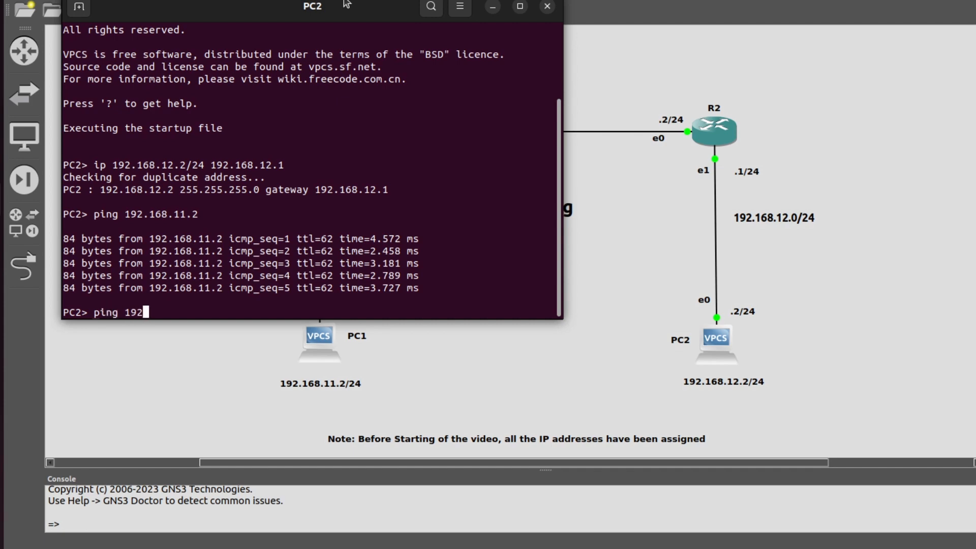
type("168.10.1")
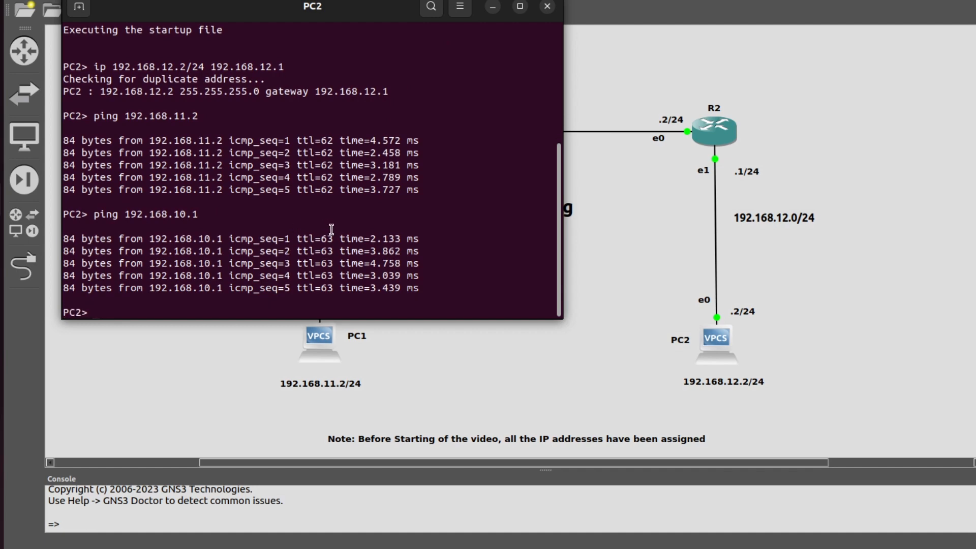
left_click(547, 7)
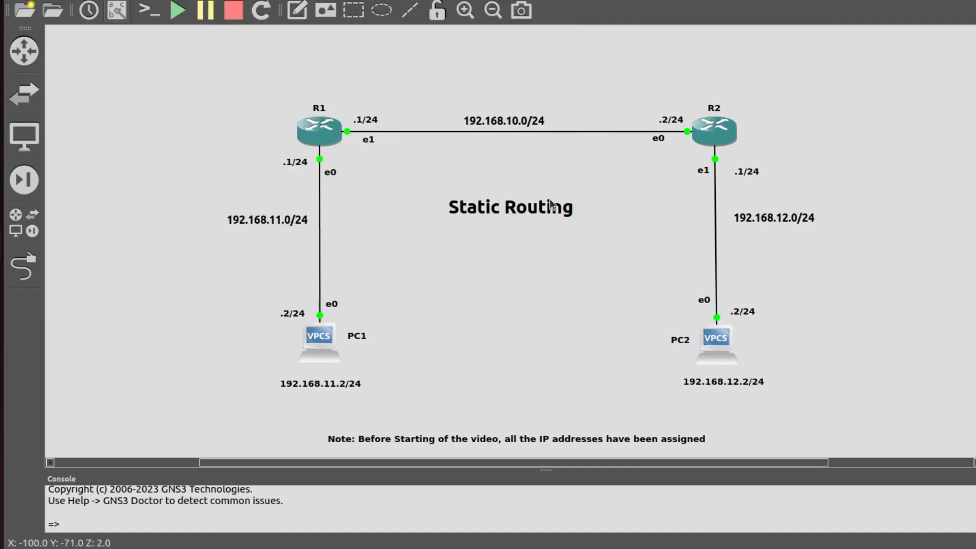
mouse_move(556, 148)
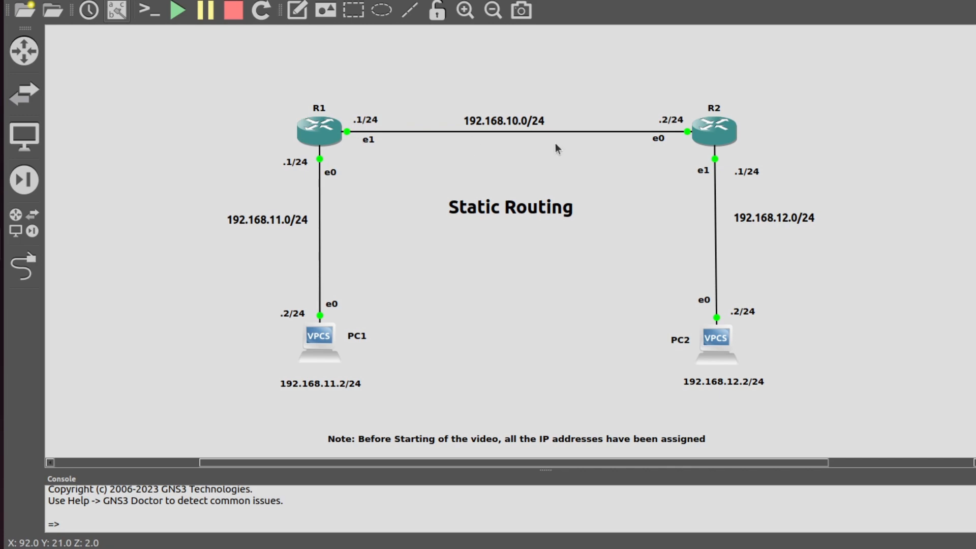
left_click(510, 132)
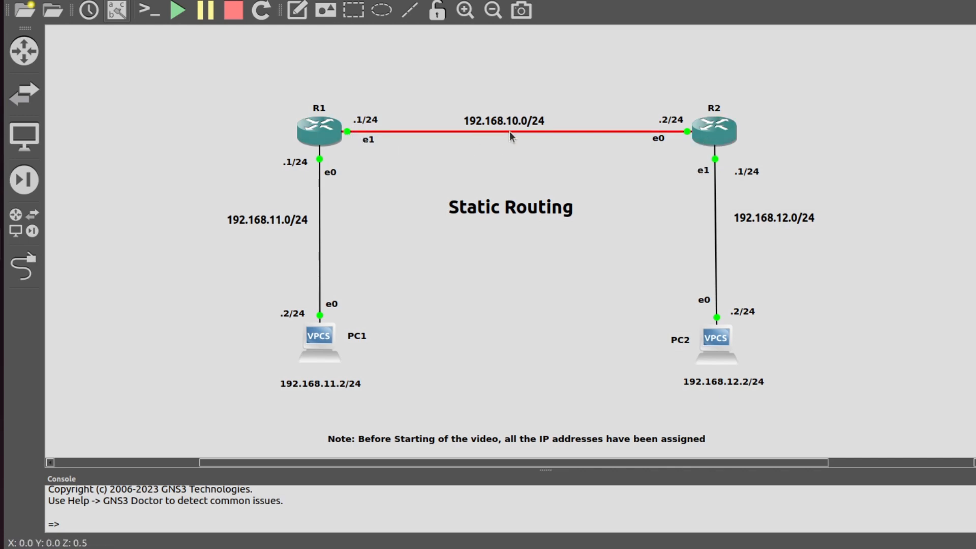